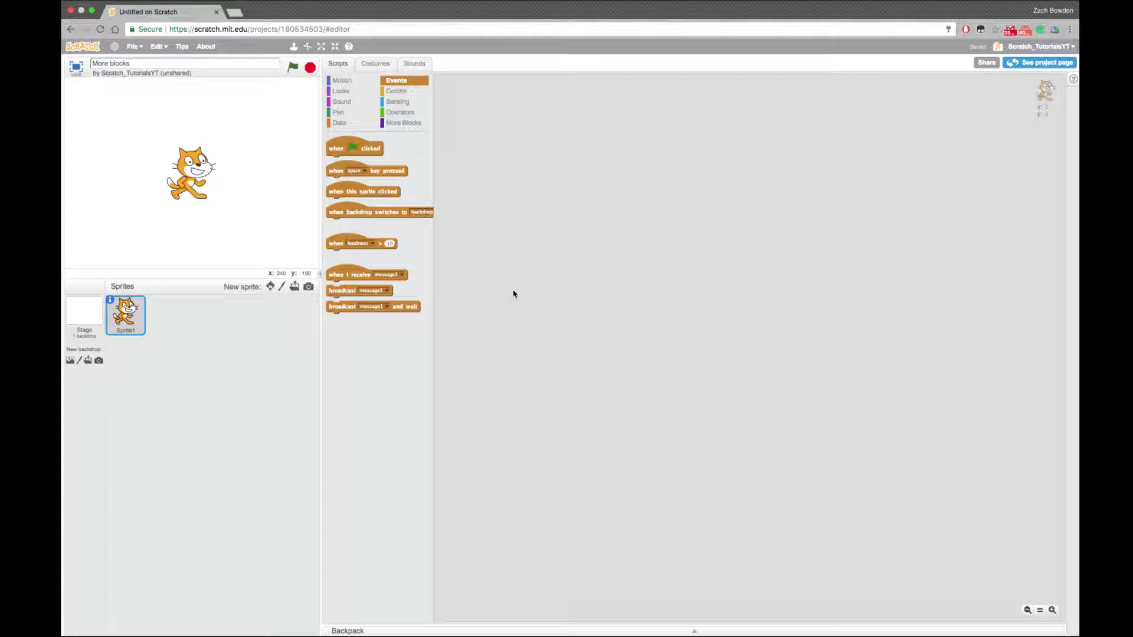
{"action": "mouse_move", "coordinate": [502, 580]}
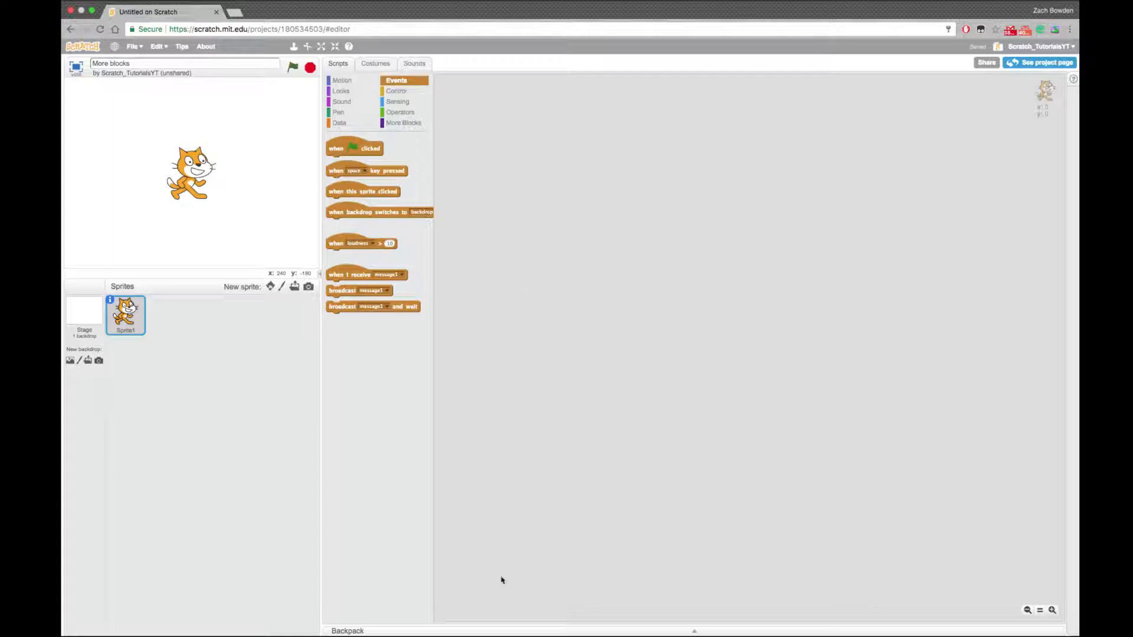
{"action": "mouse_move", "coordinate": [340, 604]}
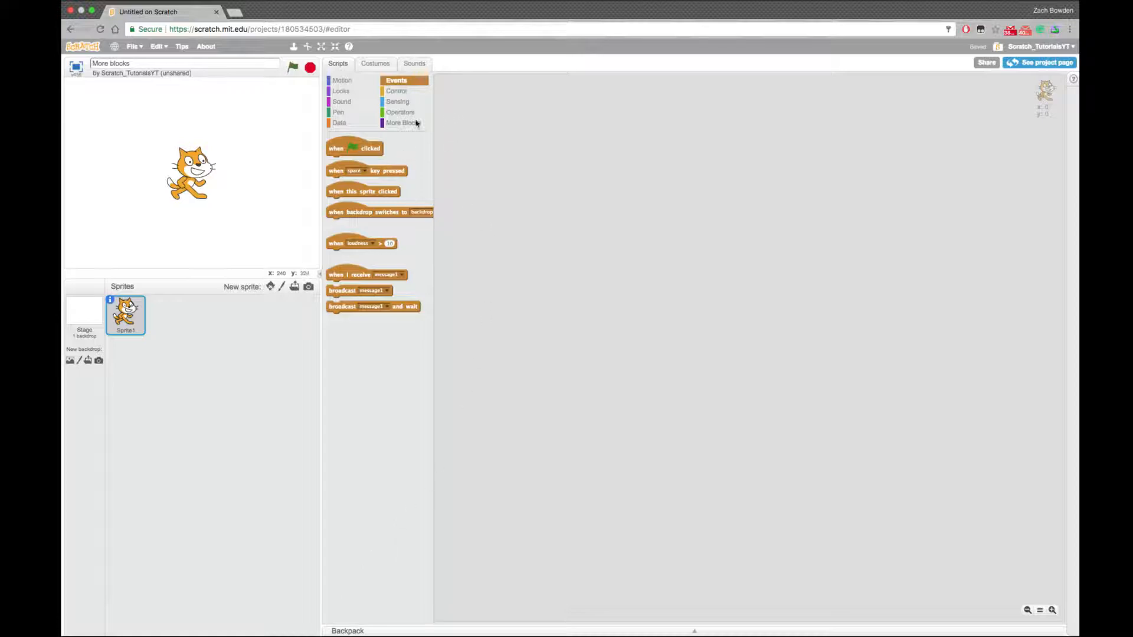
Start a new custom block from More Blocks with its extra options revealed
{"action": "left_click", "coordinate": [405, 123]}
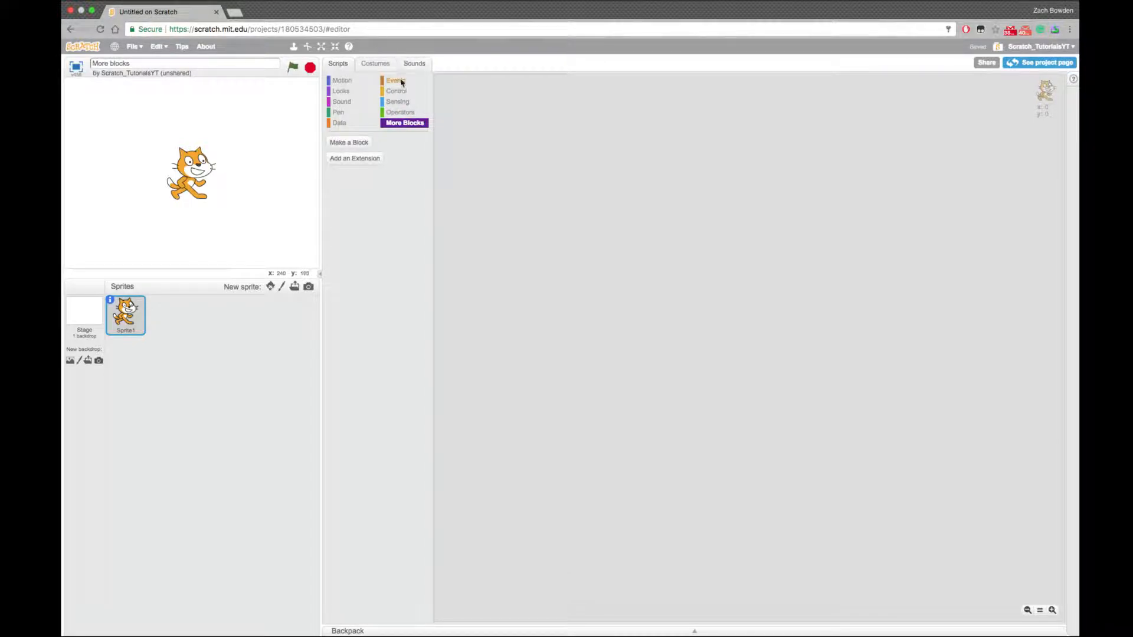
{"action": "left_click", "coordinate": [396, 80]}
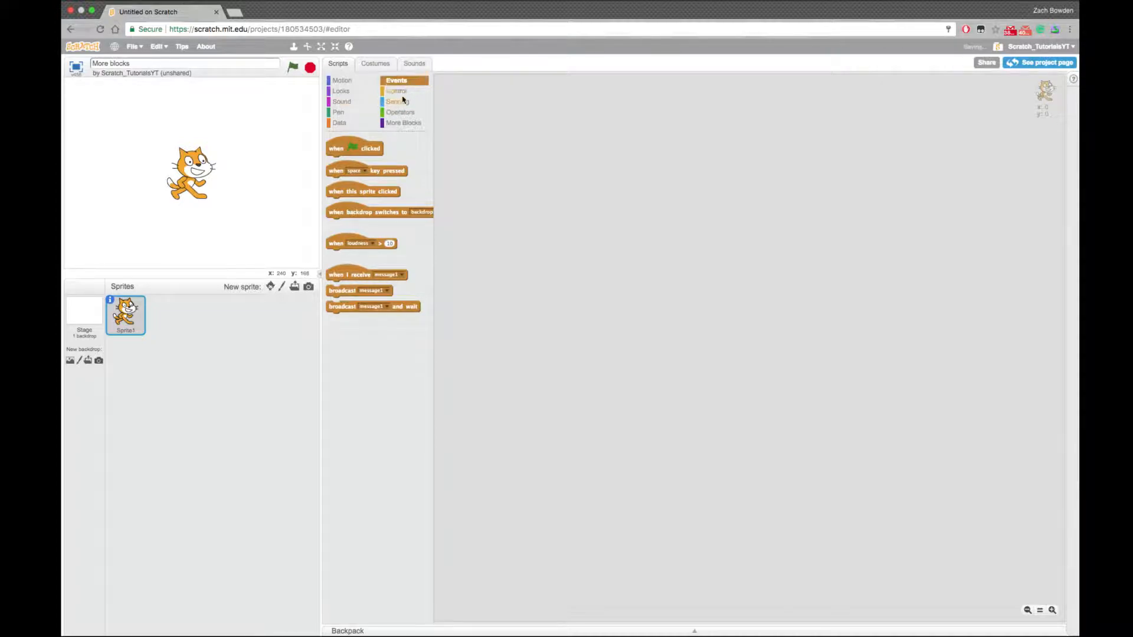
{"action": "left_click", "coordinate": [349, 141]}
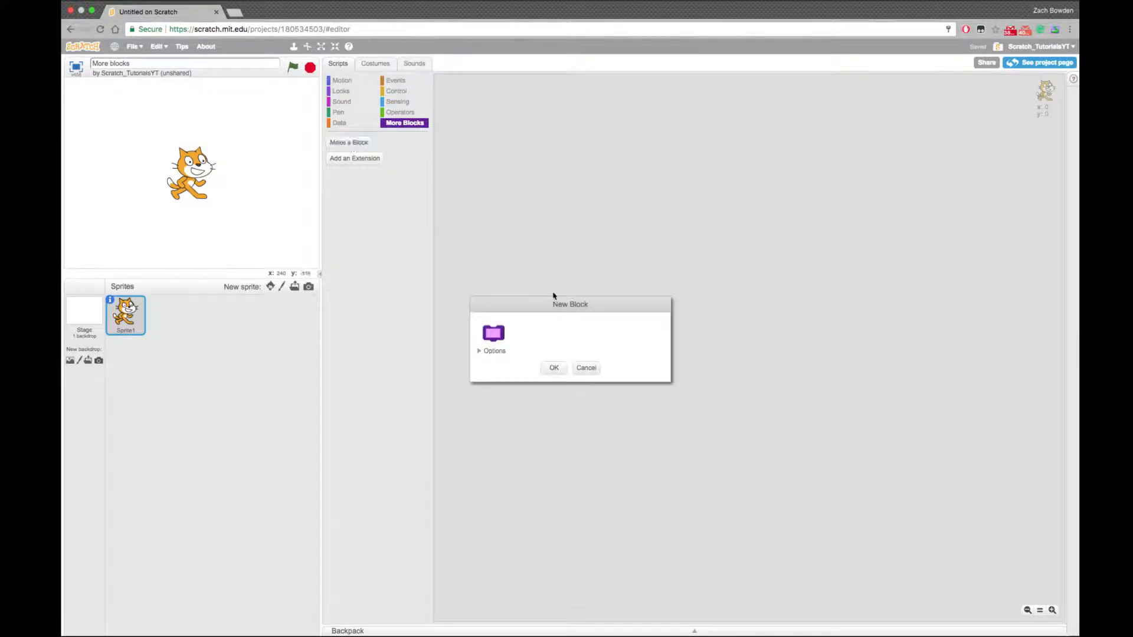
{"action": "left_click", "coordinate": [479, 350]}
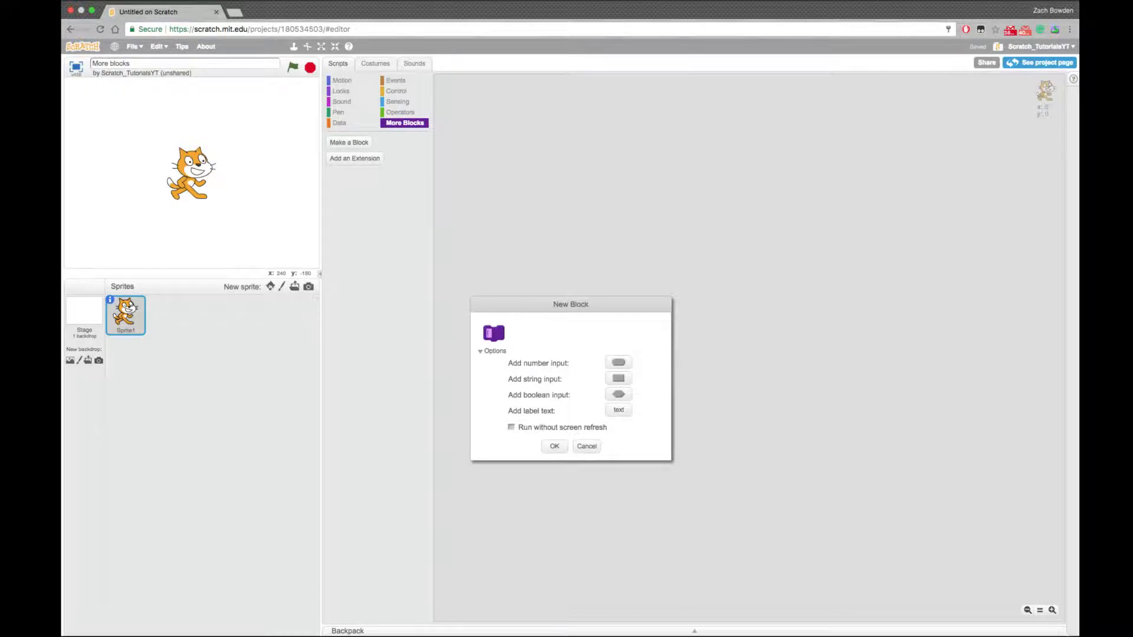
Name the custom block 'Change color and move' and confirm it
{"action": "type", "text": "Change"}
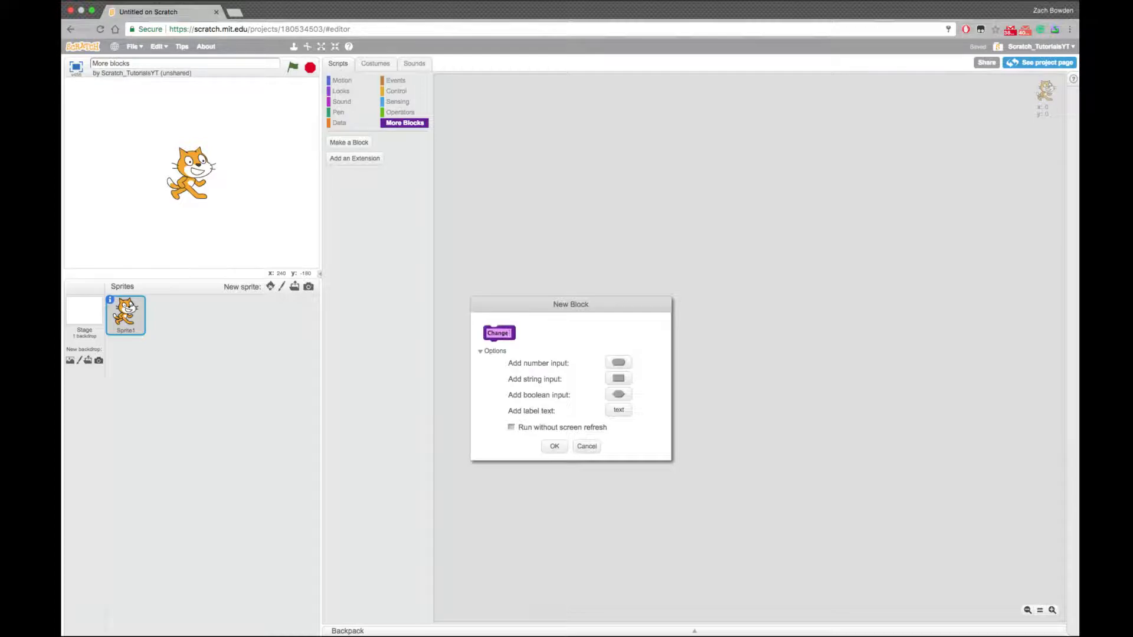
{"action": "type", "text": "color"}
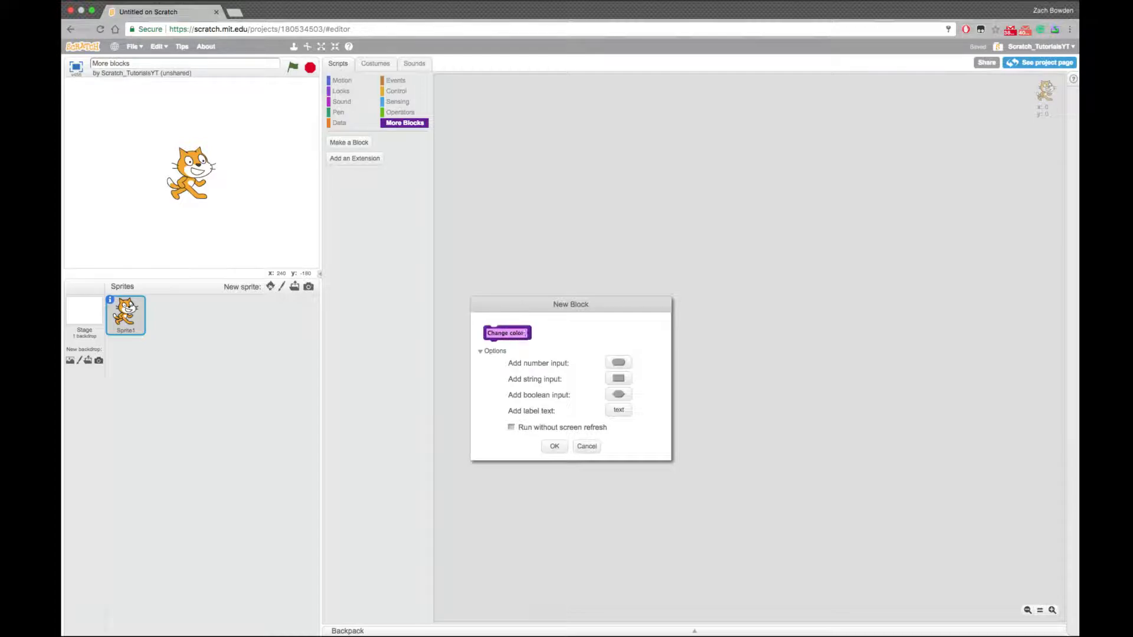
{"action": "type", "text": "and move"}
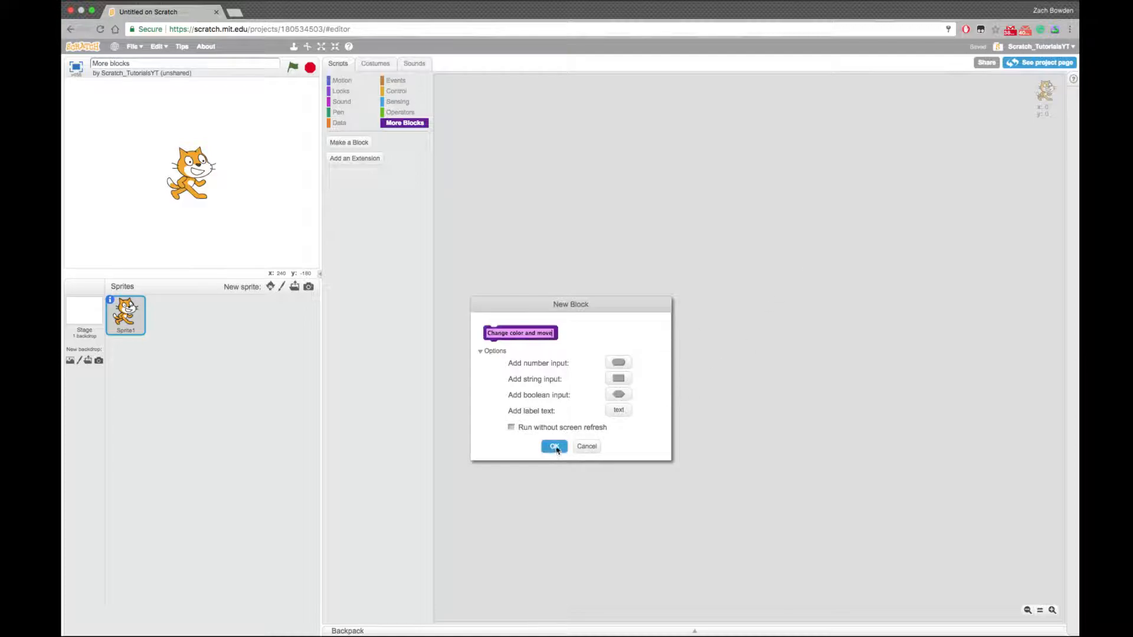
{"action": "left_click", "coordinate": [554, 446]}
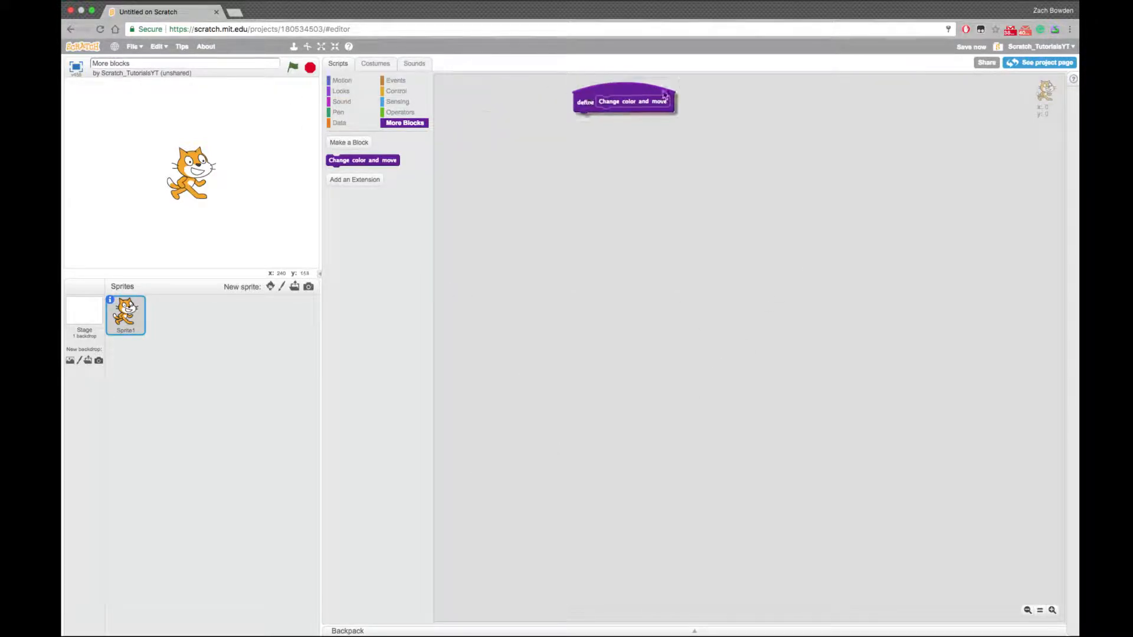
Move the define block aside and attach a change color effect by 25 block under the green-flag hat
{"action": "left_click_drag", "start_coordinate": [624, 101], "coordinate": [871, 113]}
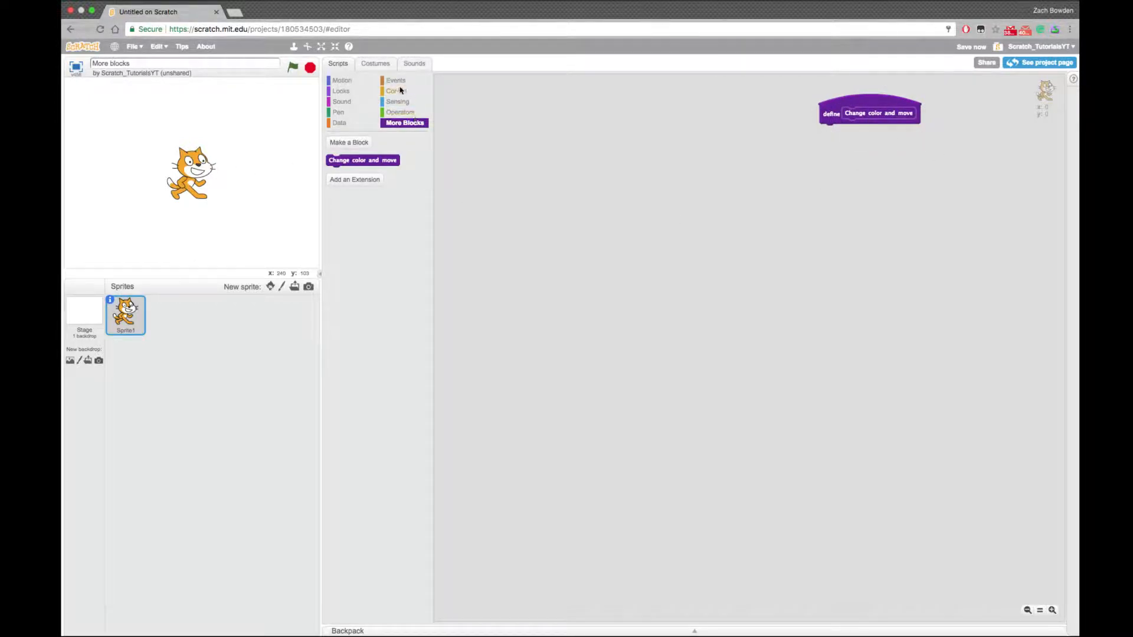
{"action": "left_click", "coordinate": [395, 80]}
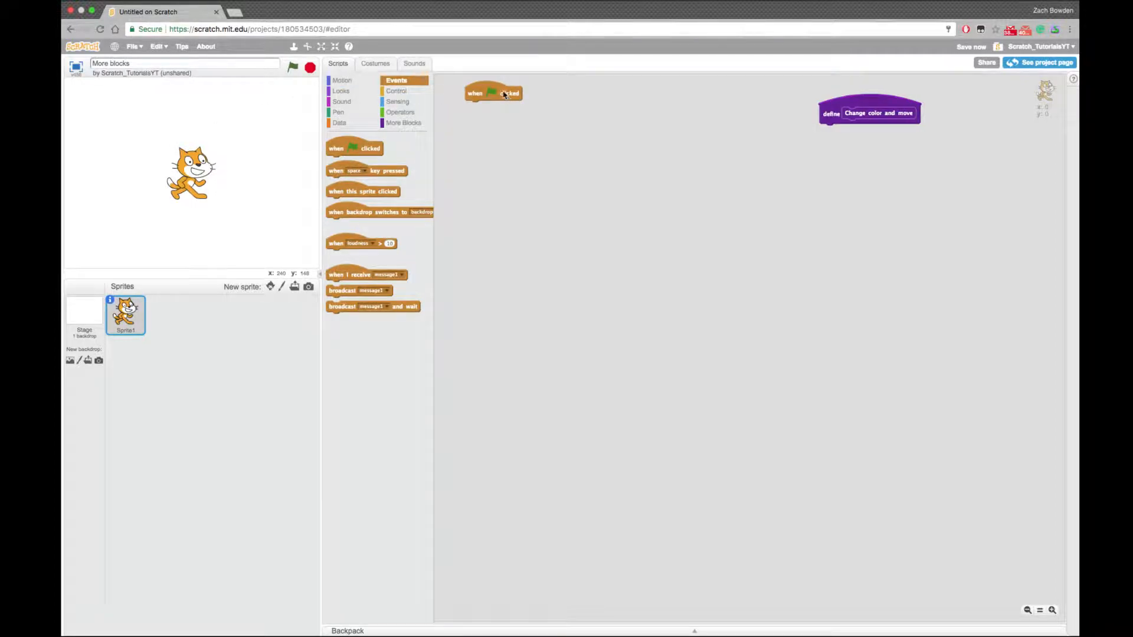
{"action": "left_click", "coordinate": [342, 80]}
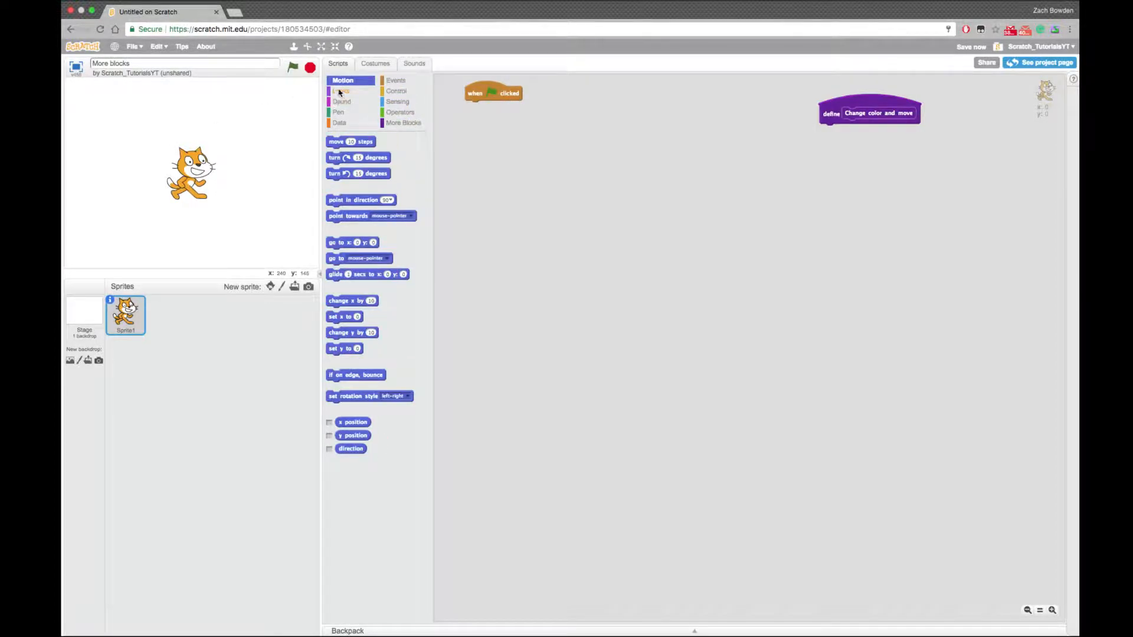
{"action": "left_click", "coordinate": [342, 90]}
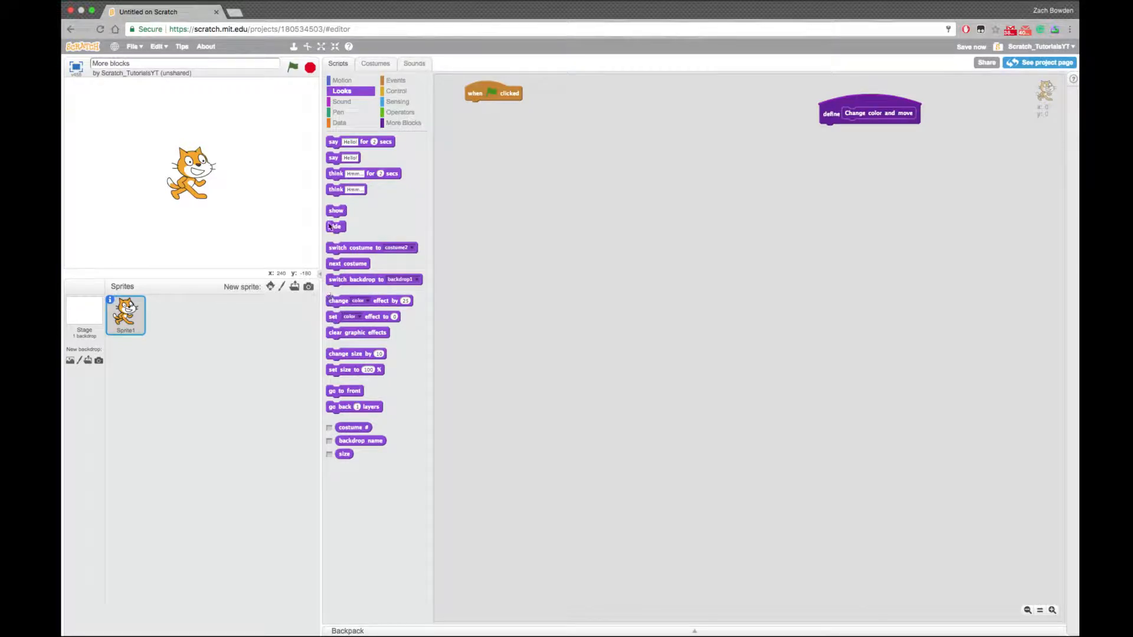
{"action": "left_click_drag", "start_coordinate": [370, 300], "coordinate": [537, 196]}
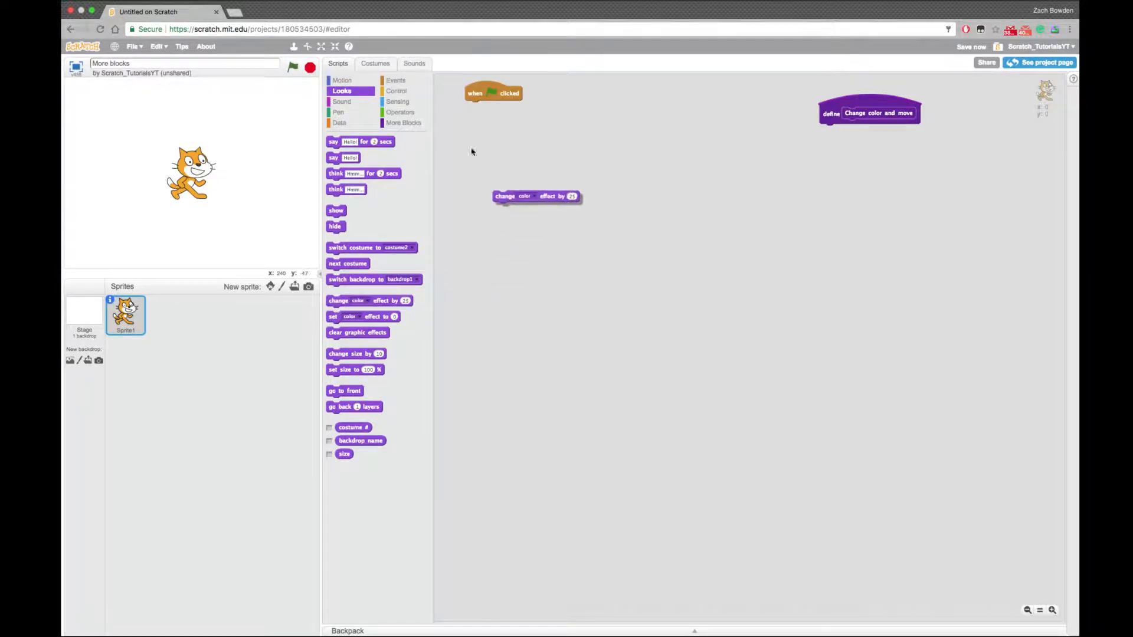
{"action": "left_click_drag", "start_coordinate": [537, 195], "coordinate": [508, 106]}
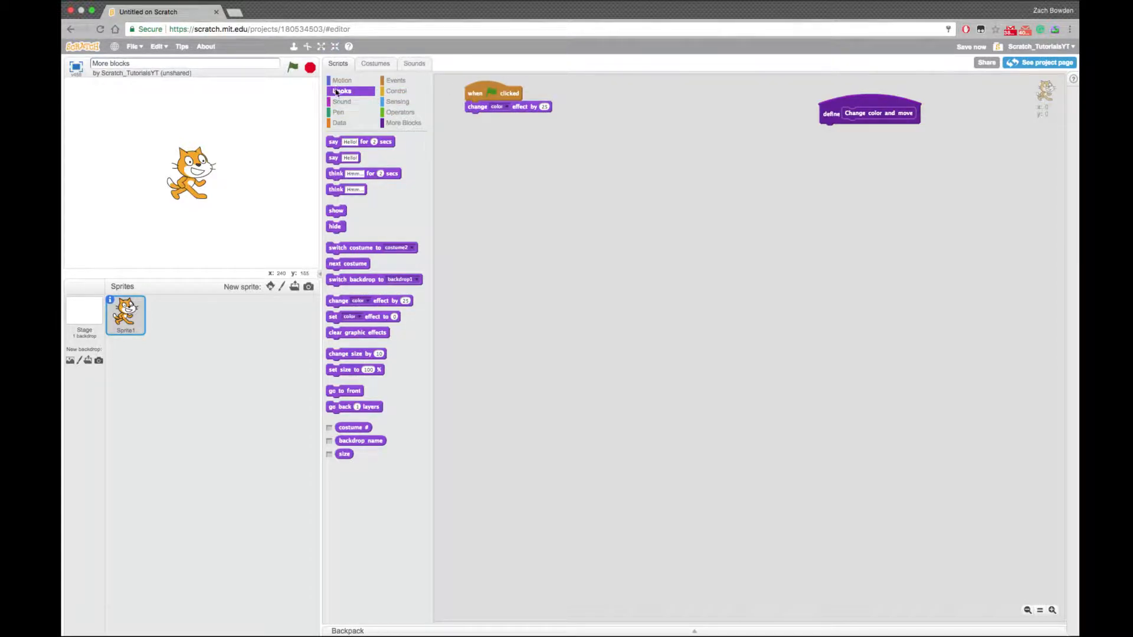
Add move 10 steps below the colour change and run the script so the cat turns green
{"action": "left_click", "coordinate": [341, 80]}
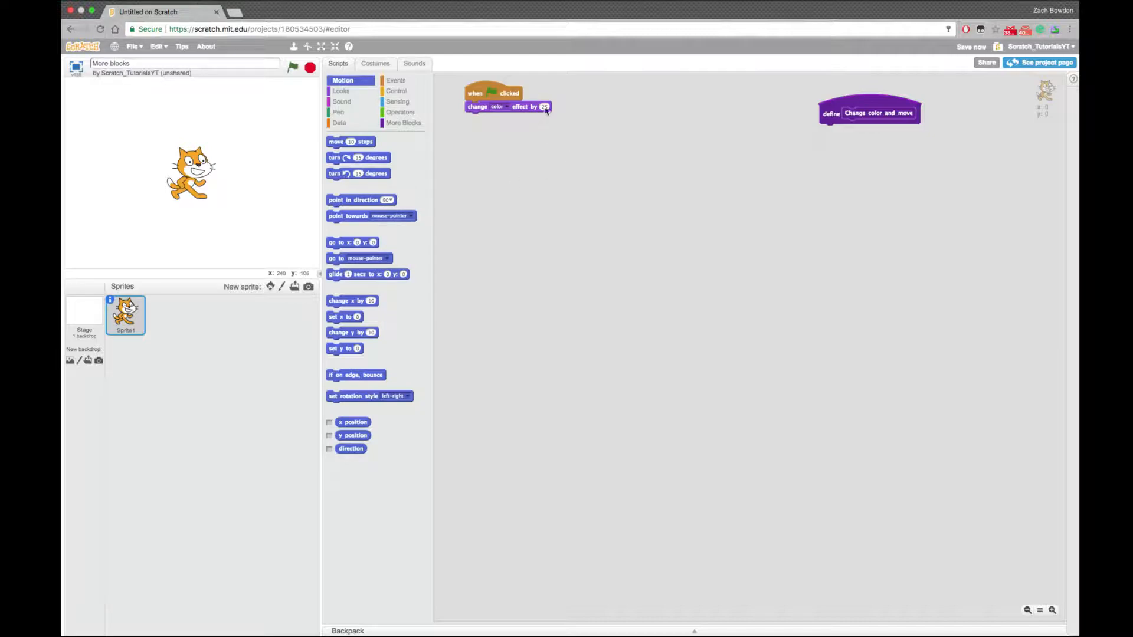
{"action": "left_click_drag", "start_coordinate": [350, 141], "coordinate": [490, 118]}
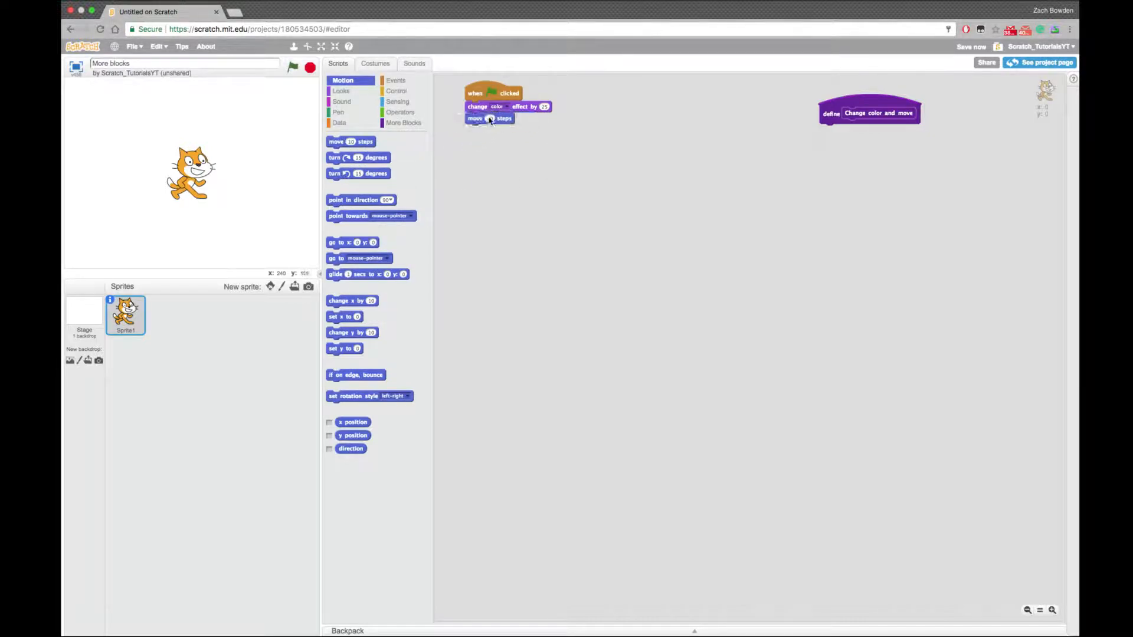
{"action": "left_click", "coordinate": [293, 67]}
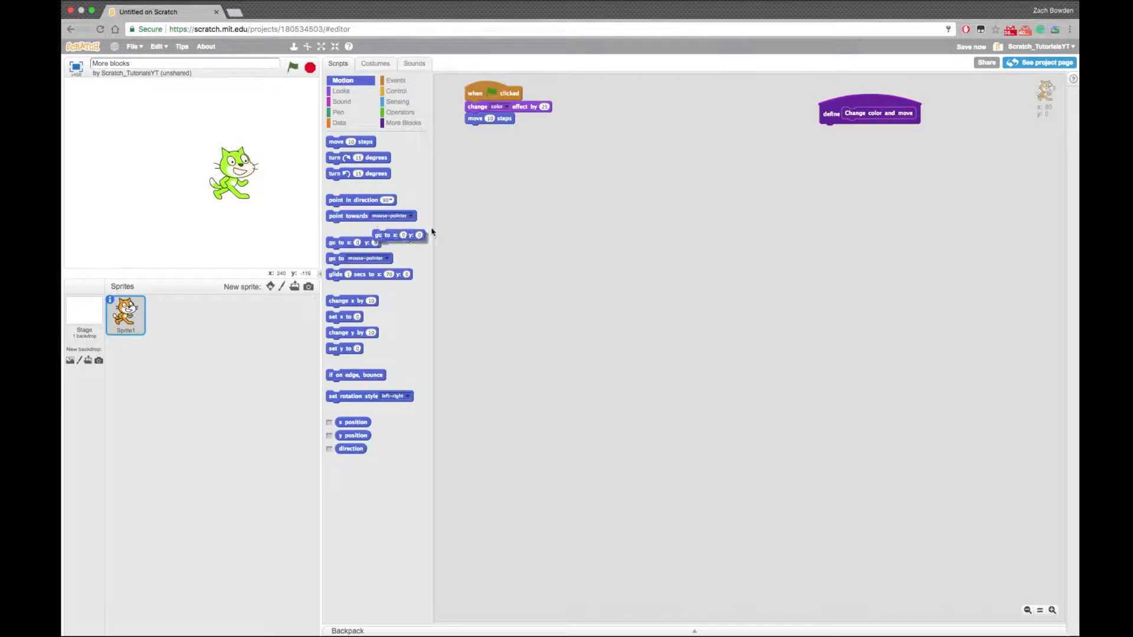
Place a go-to-position block loose and duplicate the colour-change and move blocks
{"action": "left_click_drag", "start_coordinate": [397, 235], "coordinate": [554, 203]}
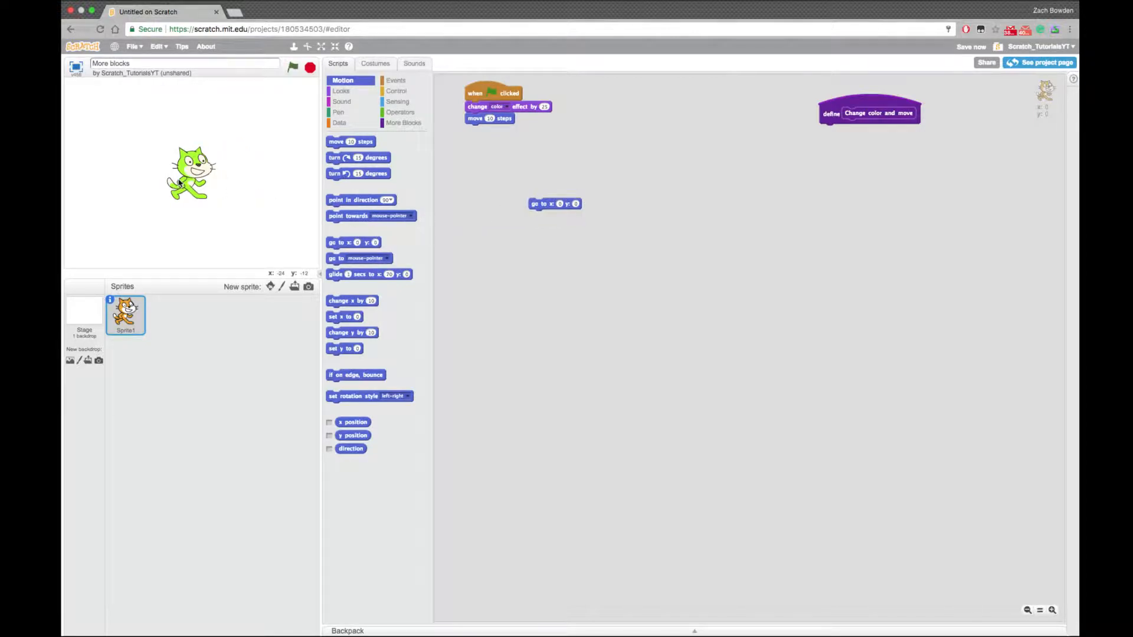
{"action": "right_click", "coordinate": [485, 107]}
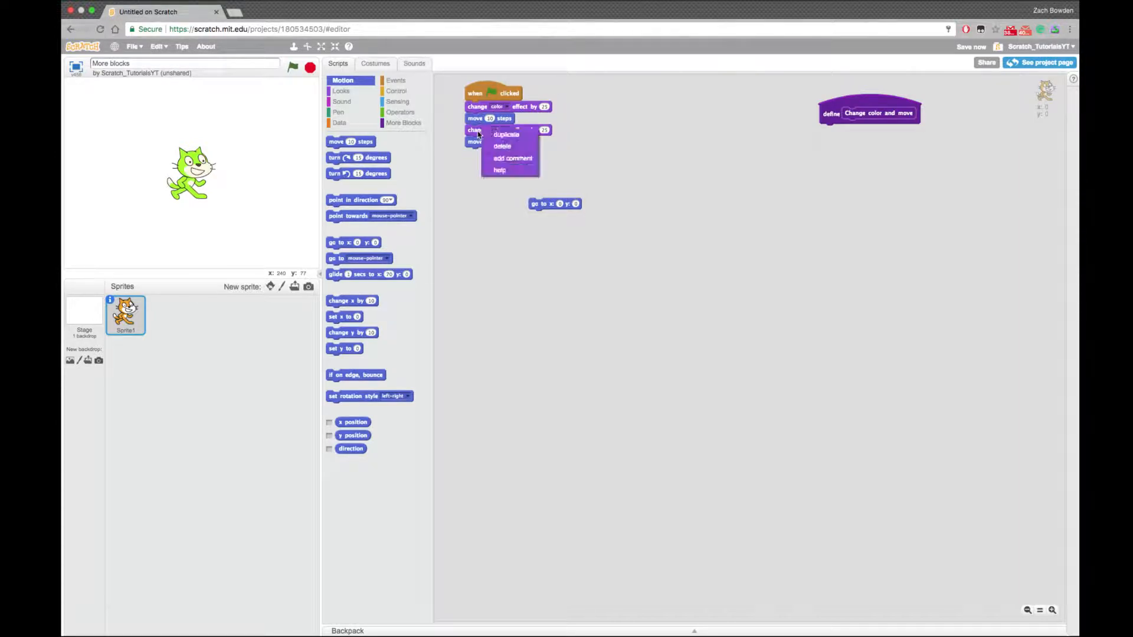
{"action": "left_click", "coordinate": [506, 135]}
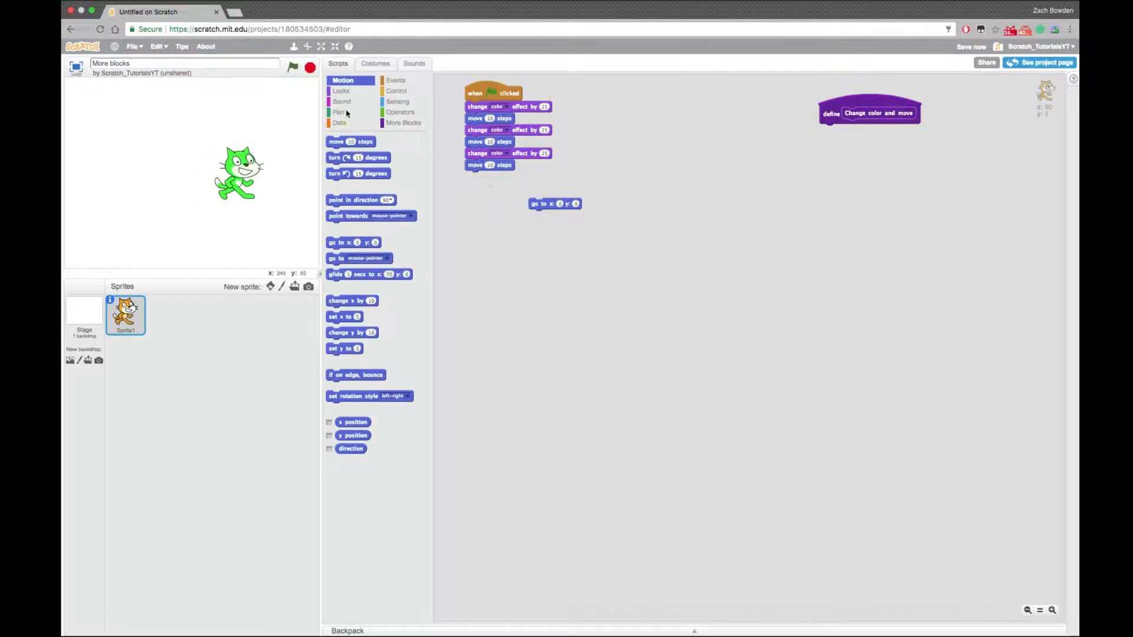
Add wait 1 secs blocks from Control, run the repeated version, then stop it
{"action": "left_click", "coordinate": [396, 91]}
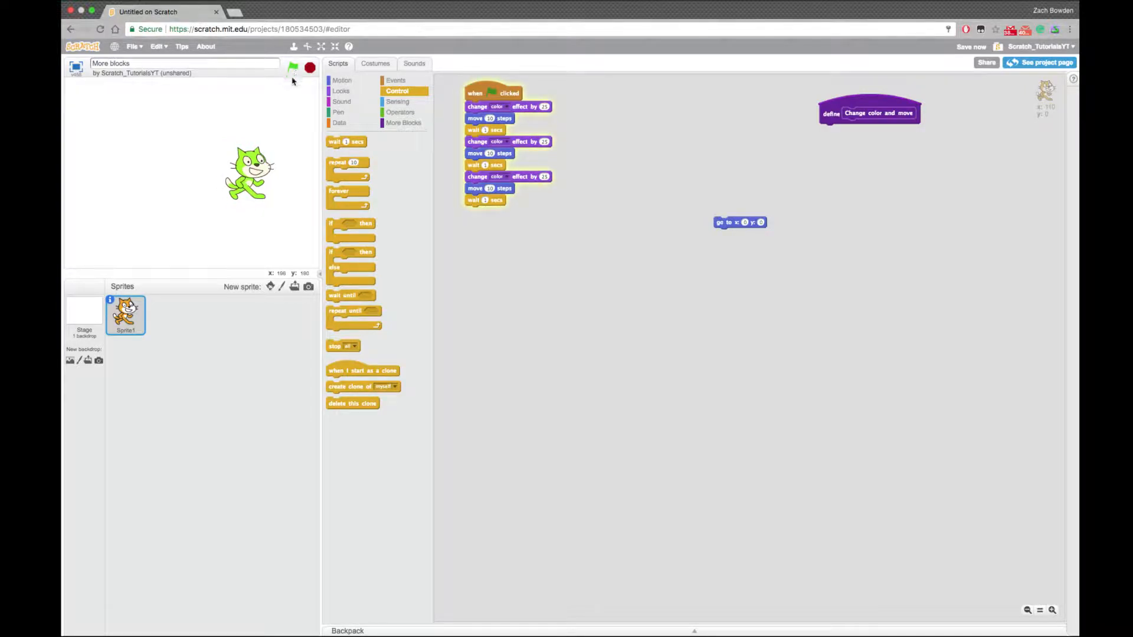
{"action": "left_click", "coordinate": [292, 67]}
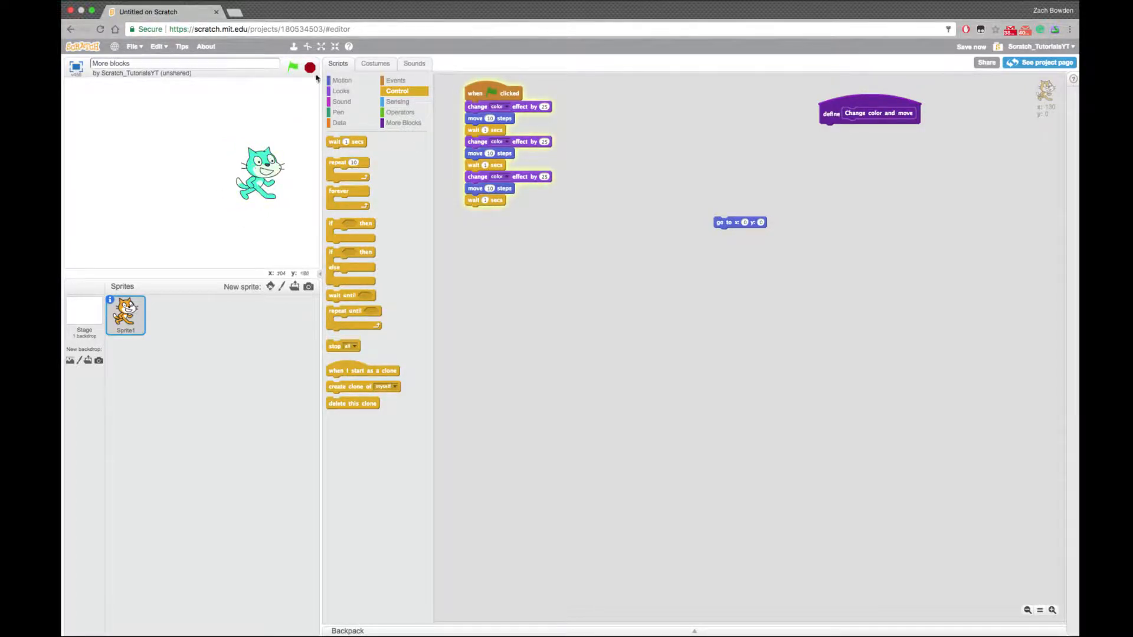
{"action": "left_click", "coordinate": [293, 67]}
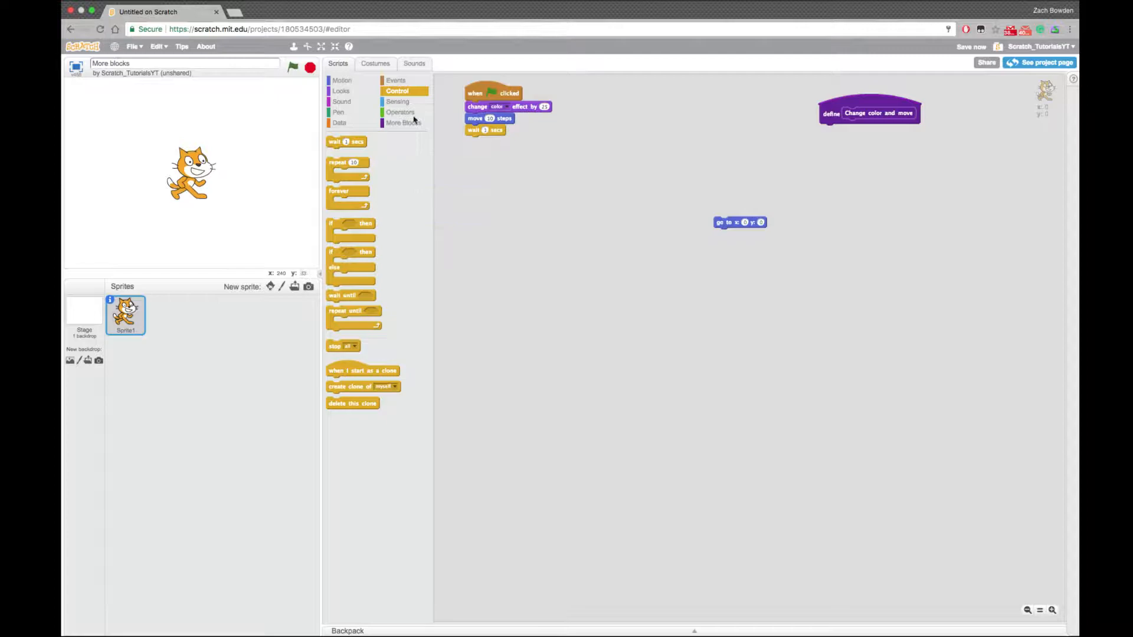
Move the change-move-wait blocks under the Change color and move definition and stack eight copies under the hat
{"action": "left_click_drag", "start_coordinate": [491, 106], "coordinate": [682, 161]}
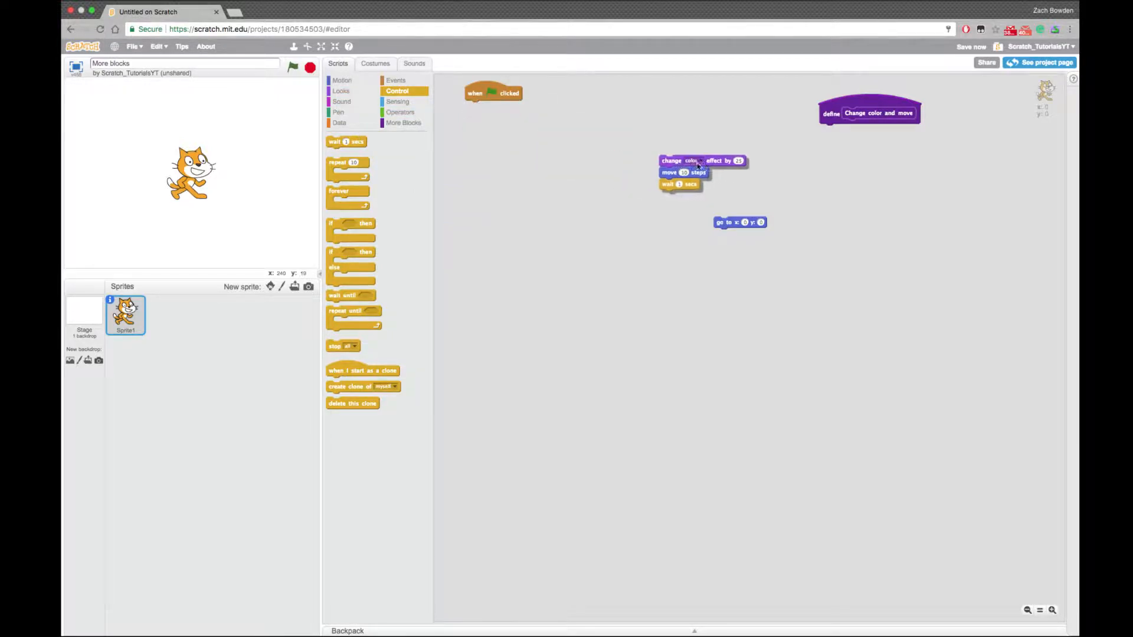
{"action": "left_click_drag", "start_coordinate": [682, 172], "coordinate": [848, 130]}
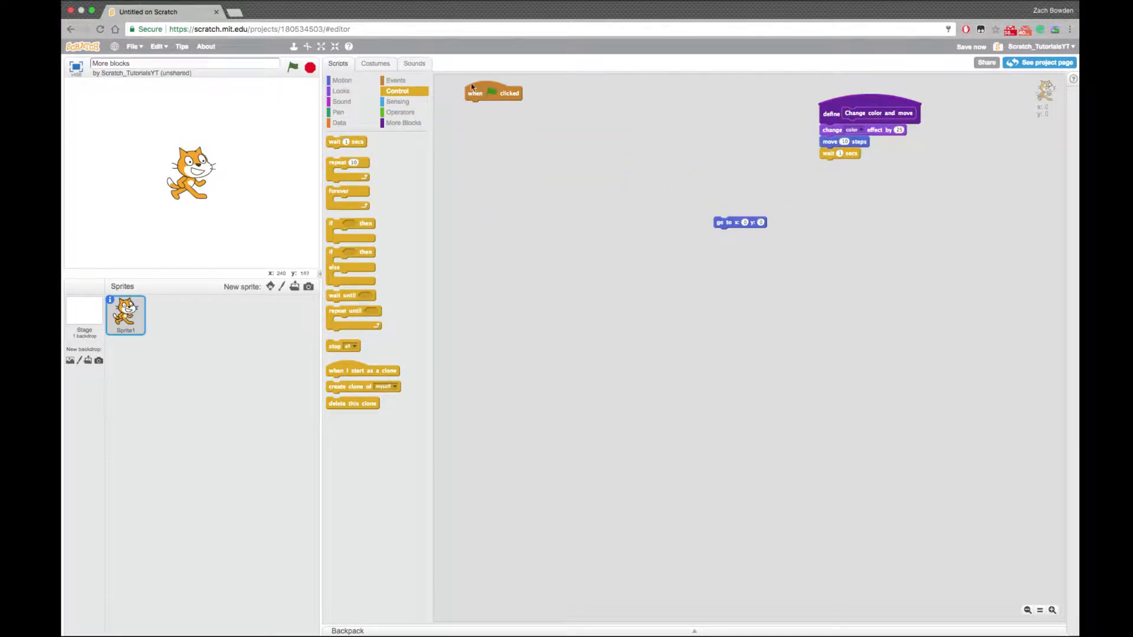
{"action": "left_click", "coordinate": [403, 123]}
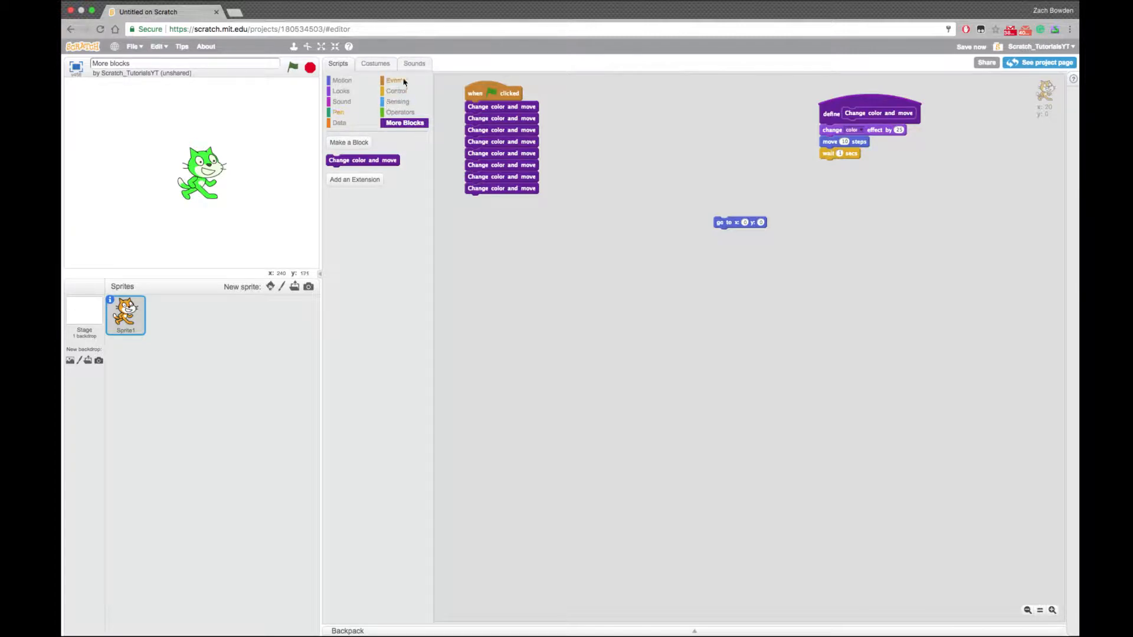
Build a second green-flag script by duplicating the colour, move and wait blocks eight times
{"action": "left_click", "coordinate": [396, 80]}
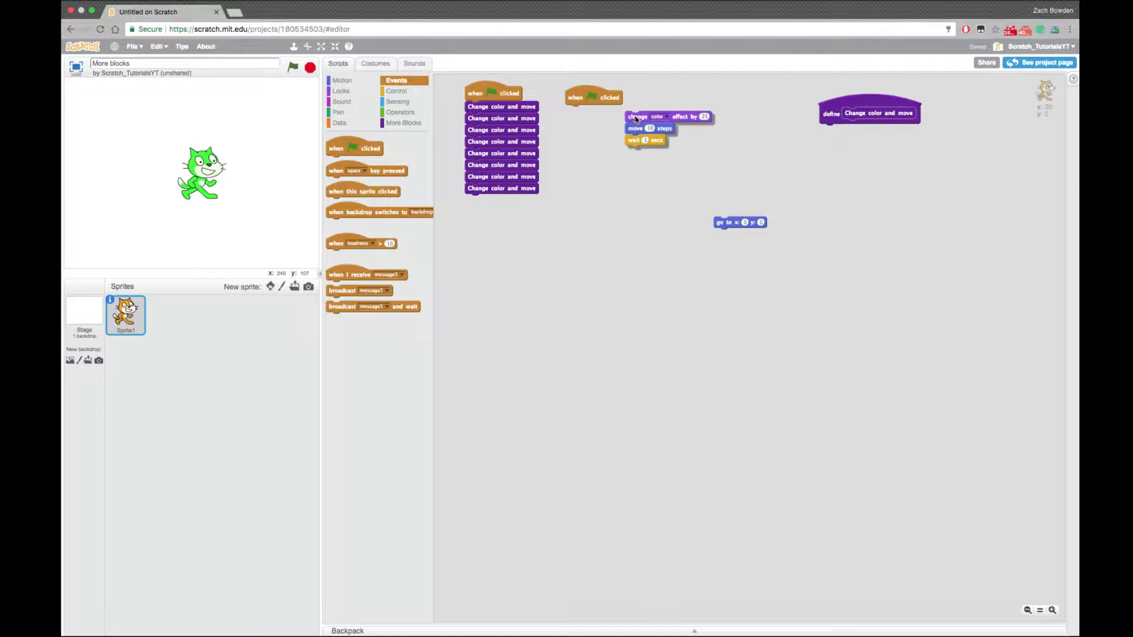
{"action": "right_click", "coordinate": [852, 130]}
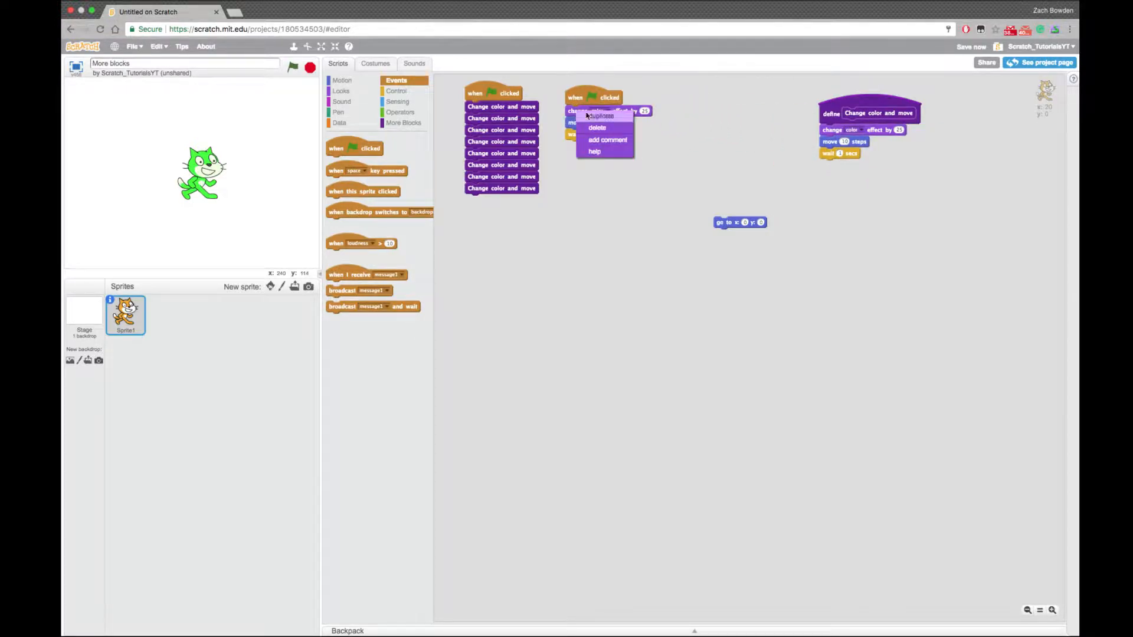
{"action": "left_click", "coordinate": [596, 116]}
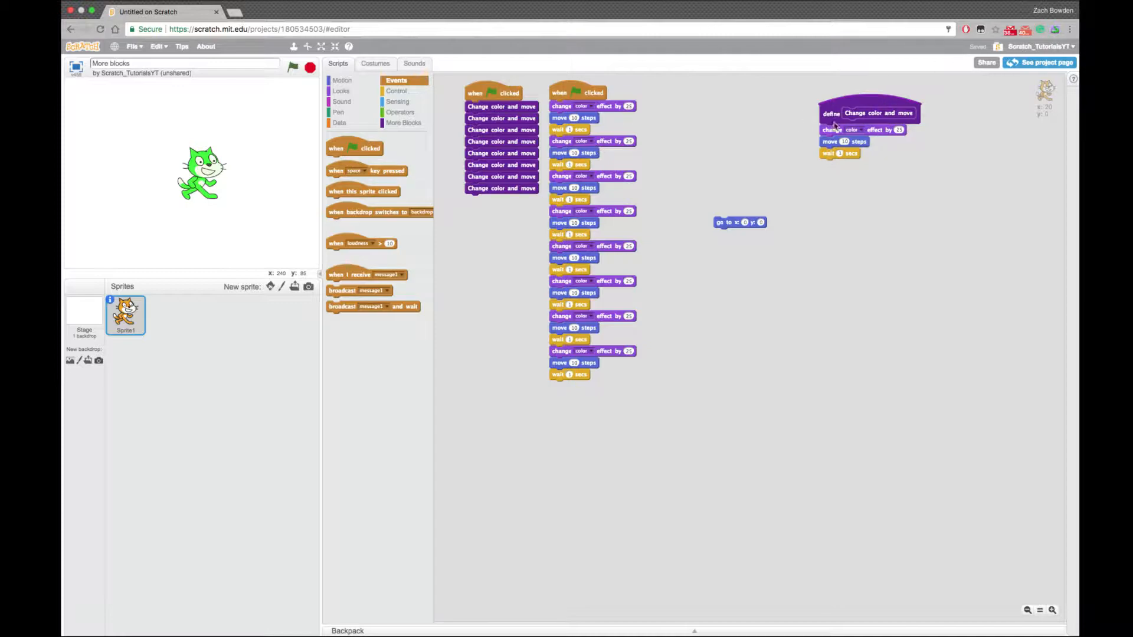
Begin a new custom block named Ask under More Blocks
{"action": "left_click", "coordinate": [403, 122]}
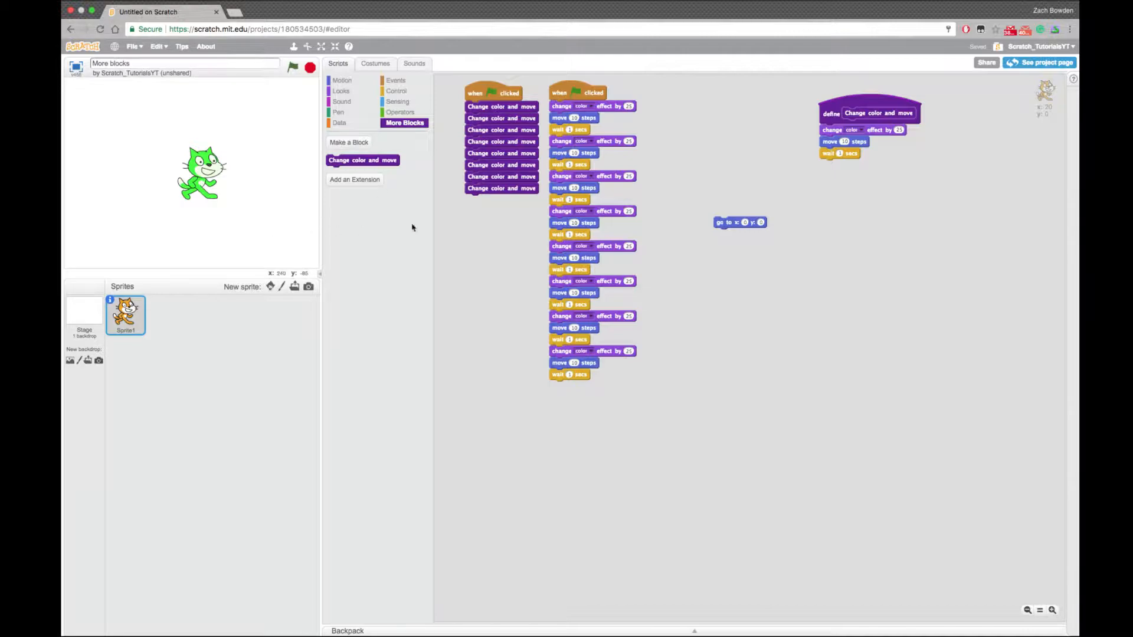
{"action": "left_click", "coordinate": [397, 101]}
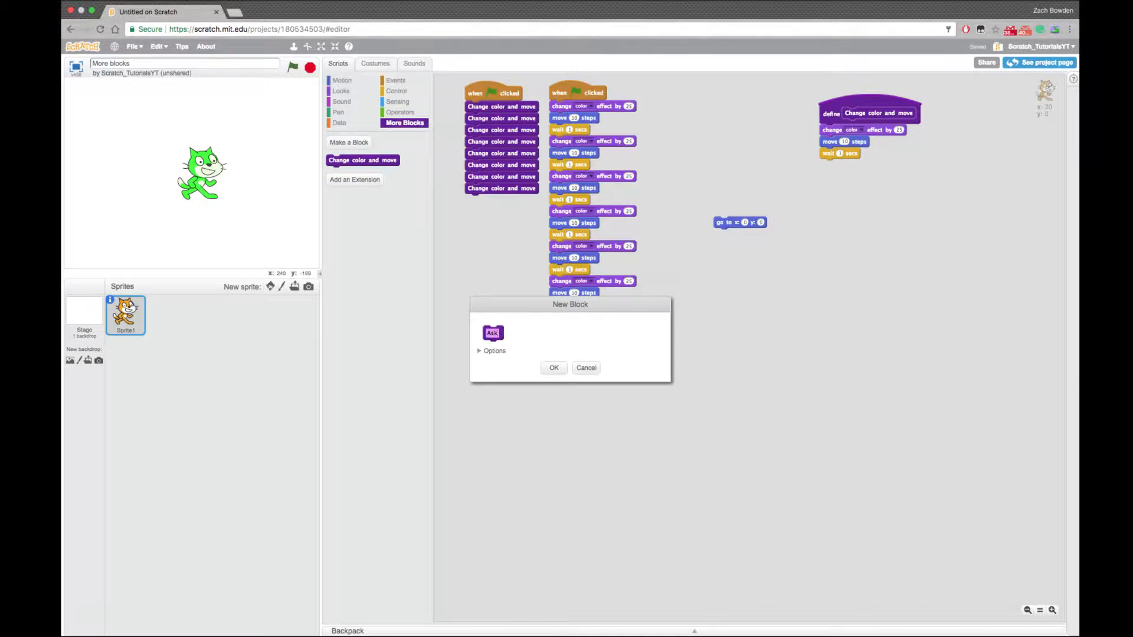
Confirm the Ask block, clean up the canvas and delete the leftover go to block
{"action": "left_click", "coordinate": [554, 367]}
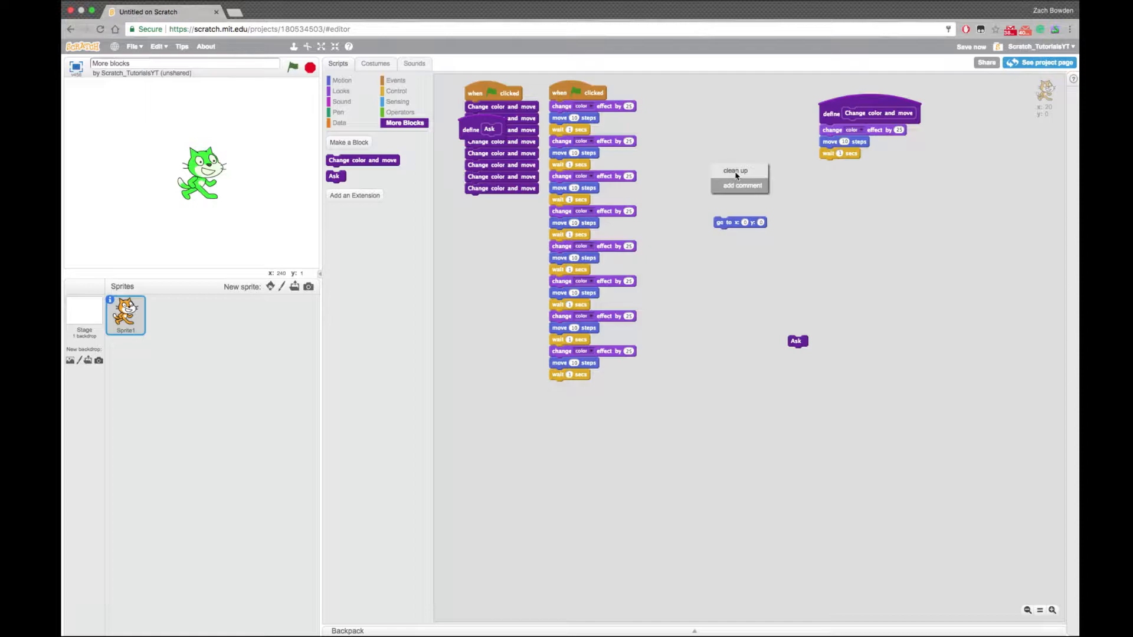
{"action": "left_click", "coordinate": [734, 169]}
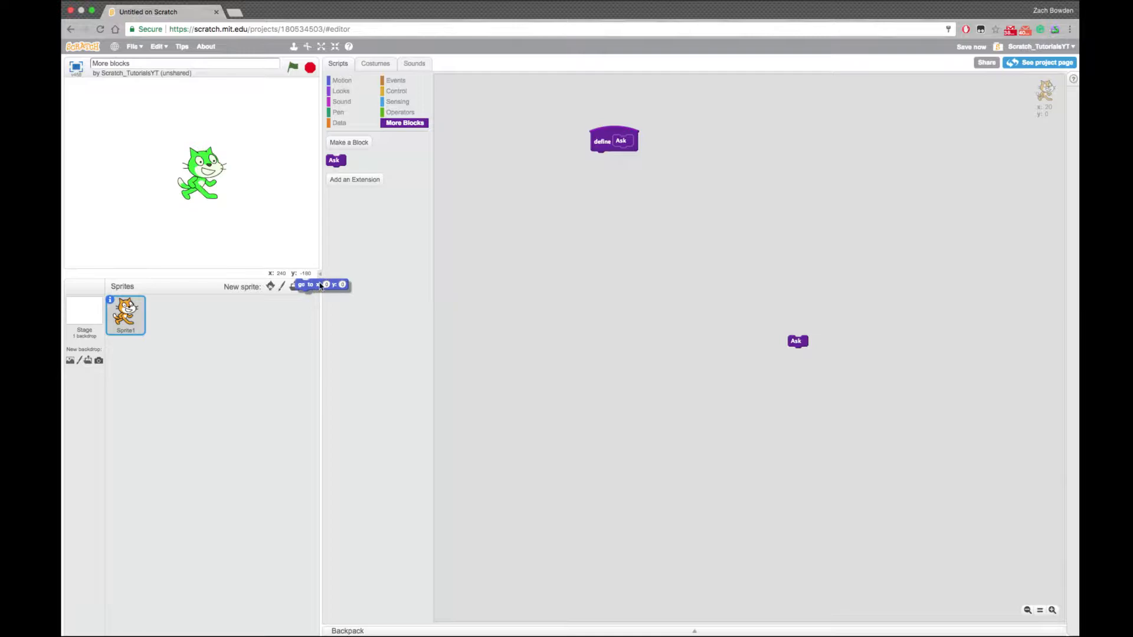
{"action": "left_click_drag", "start_coordinate": [614, 141], "coordinate": [805, 126]}
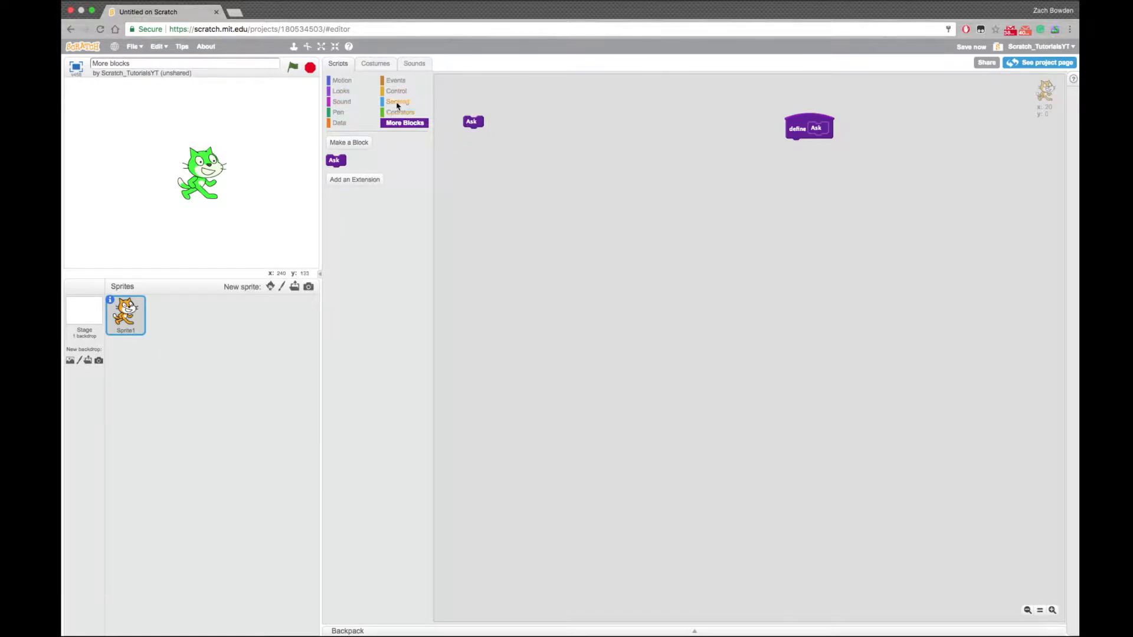
Create the variable 'What to ask?' and set it to 'What is your name?' for the Ask definition
{"action": "left_click", "coordinate": [397, 101]}
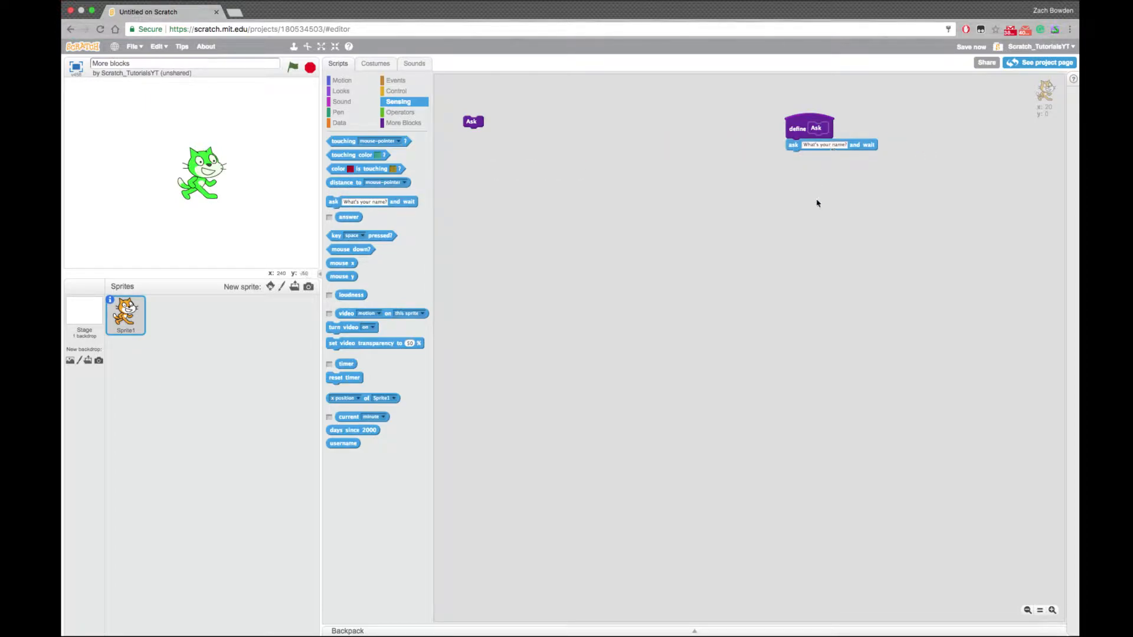
{"action": "left_click", "coordinate": [339, 122]}
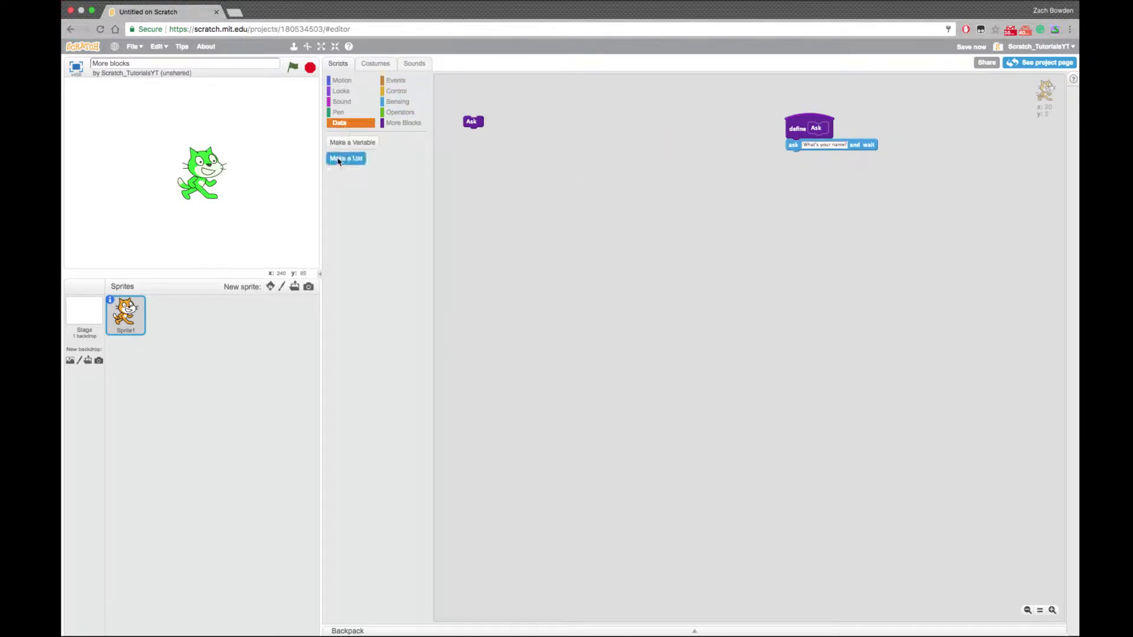
{"action": "left_click", "coordinate": [352, 142]}
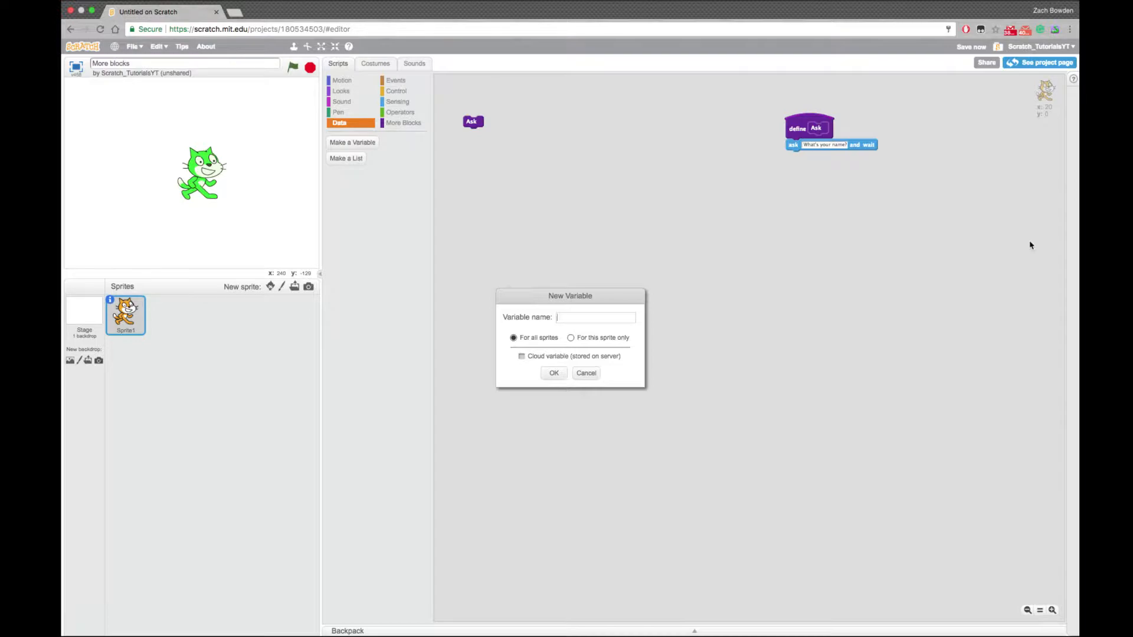
{"action": "type", "text": "What to"}
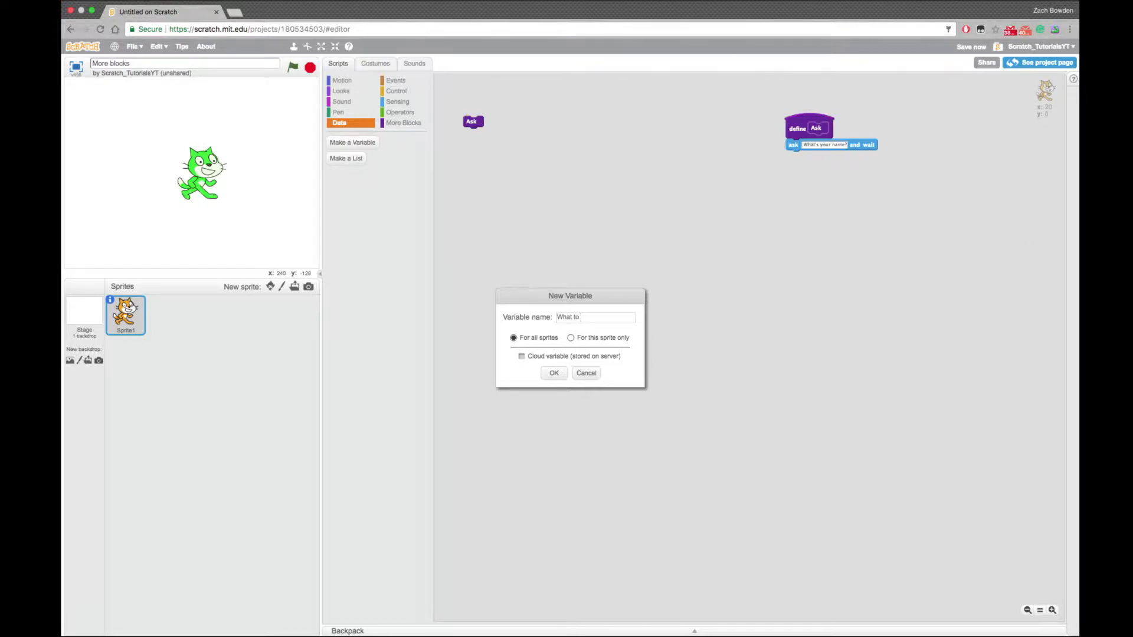
{"action": "left_click", "coordinate": [554, 373]}
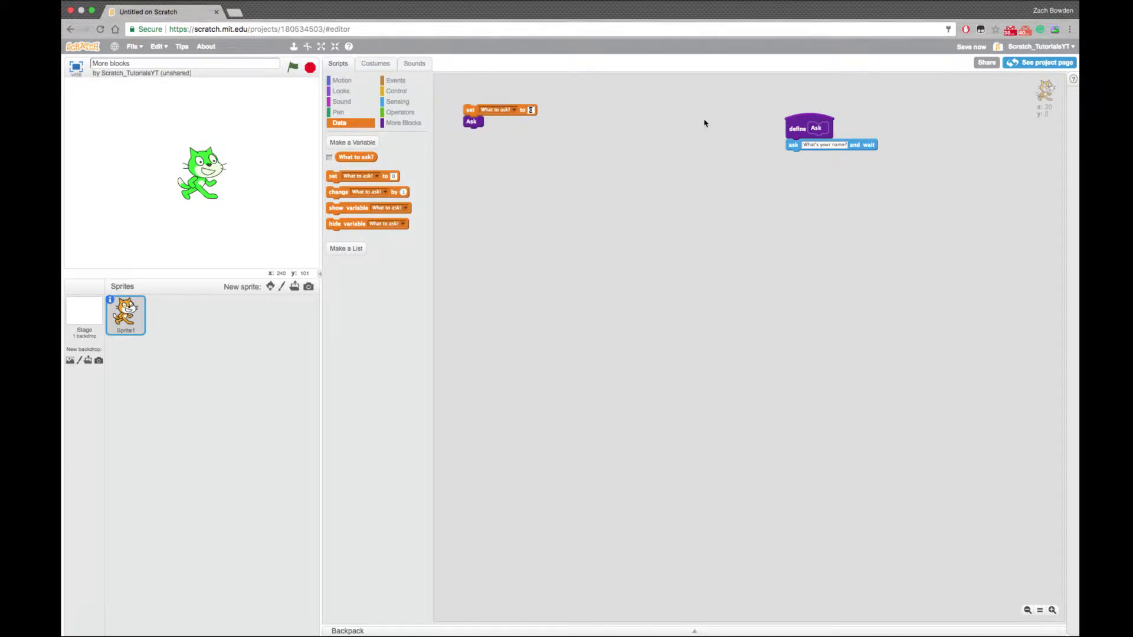
{"action": "type", "text": "What is your name?"}
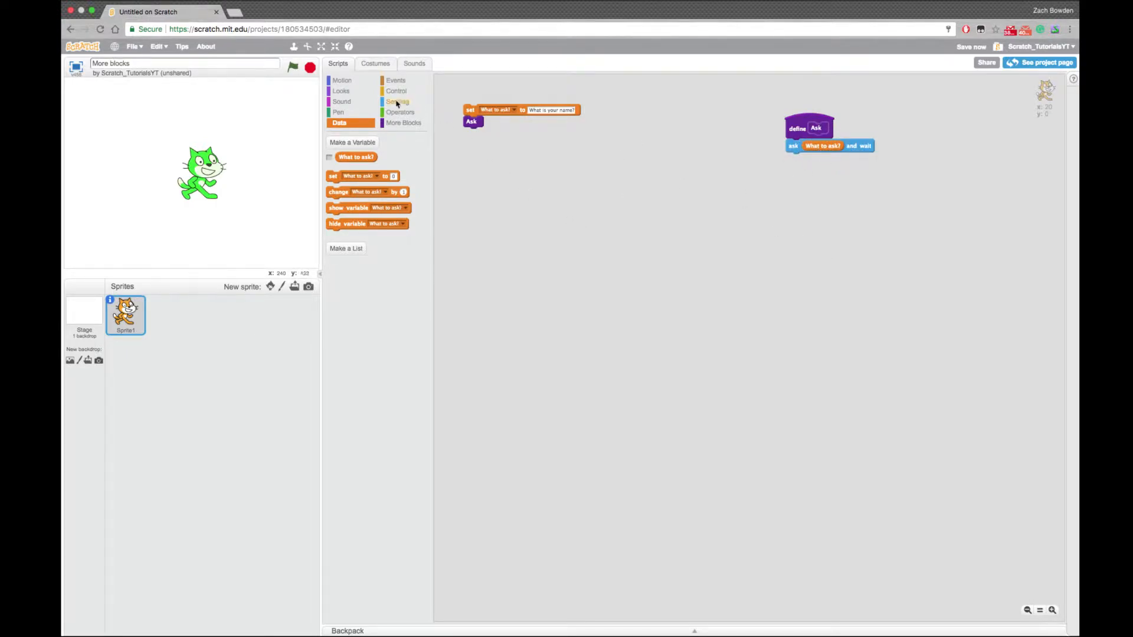
Add a second set block and create the Name variable to hold the answer
{"action": "left_click_drag", "start_coordinate": [347, 176], "coordinate": [499, 133]}
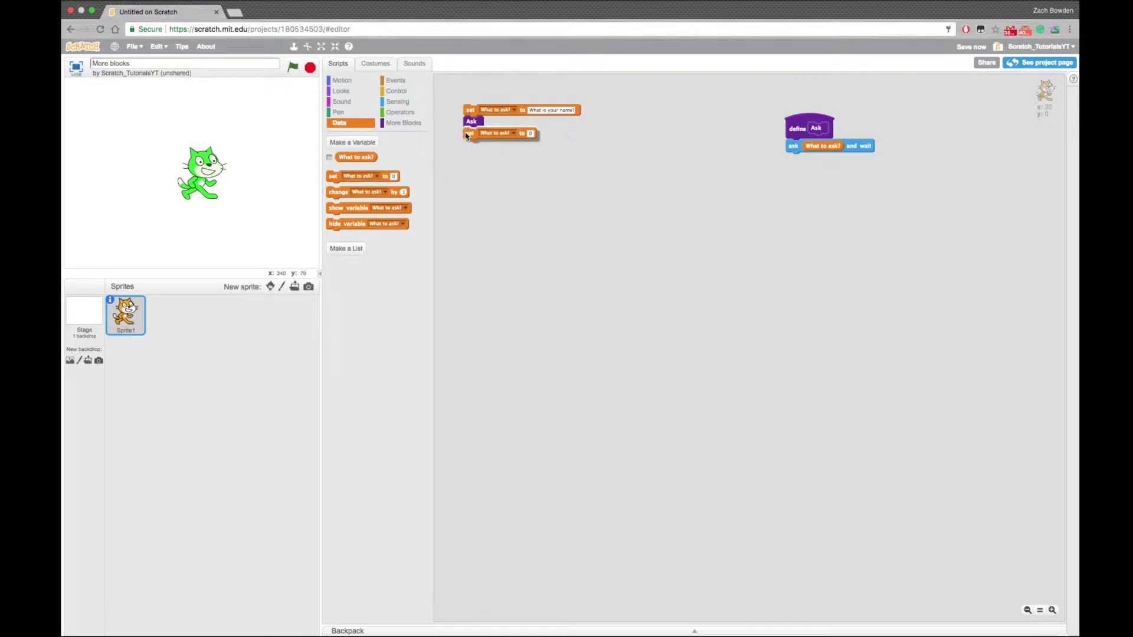
{"action": "left_click", "coordinate": [352, 141]}
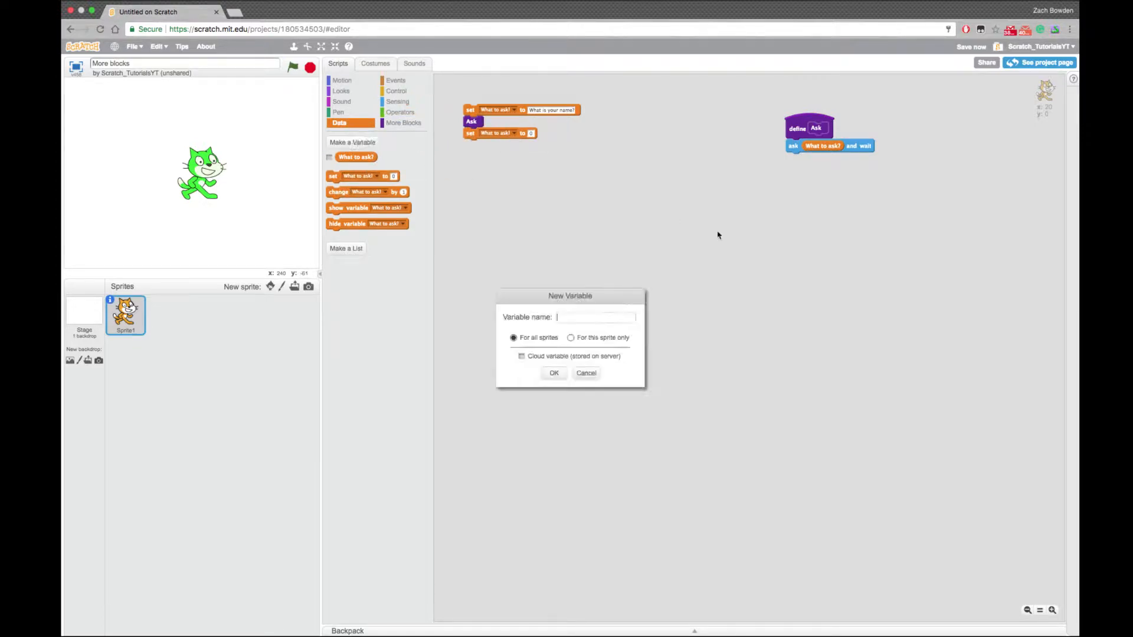
{"action": "type", "text": "Name"}
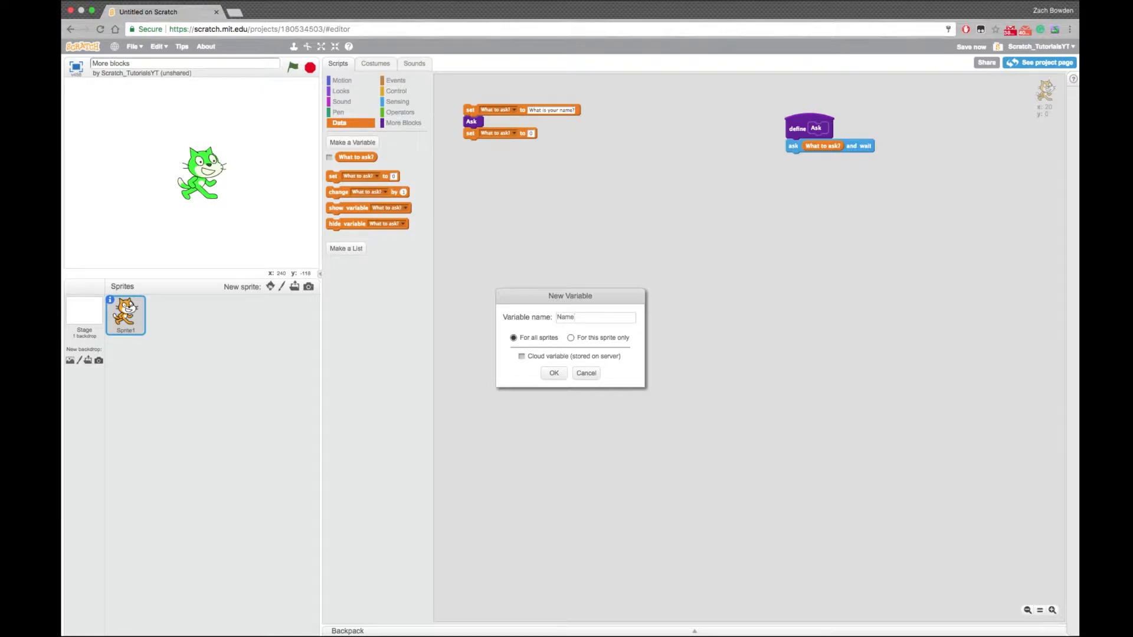
{"action": "left_click", "coordinate": [553, 373]}
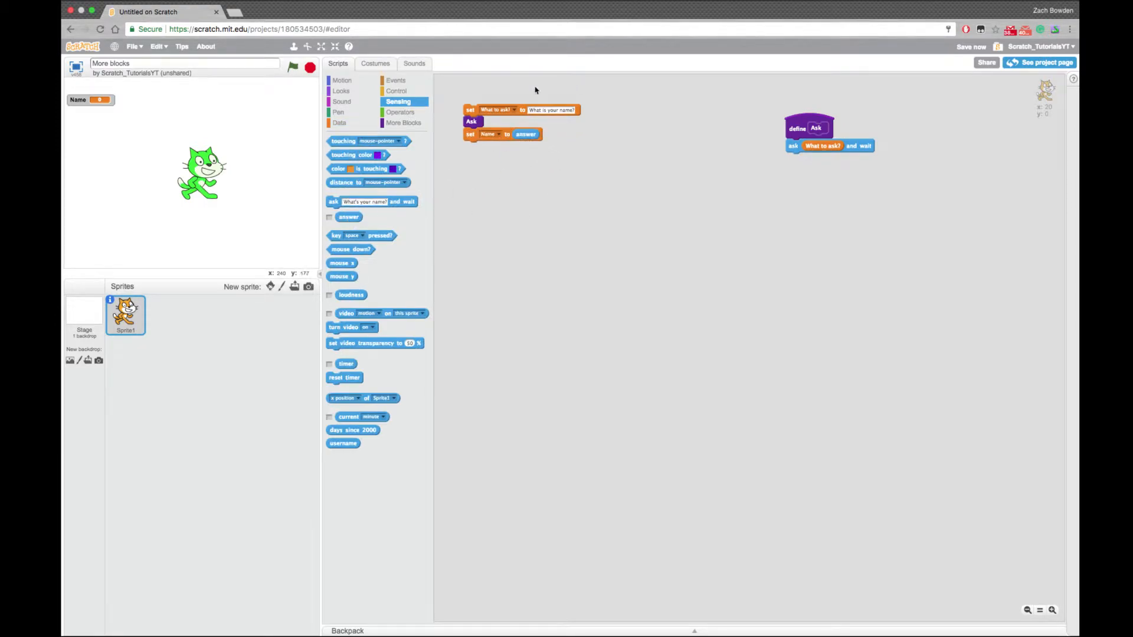
Run the question script and reply 'Bo Scratch' so Name holds the typed answer
{"action": "left_click_drag", "start_coordinate": [471, 109], "coordinate": [484, 161]}
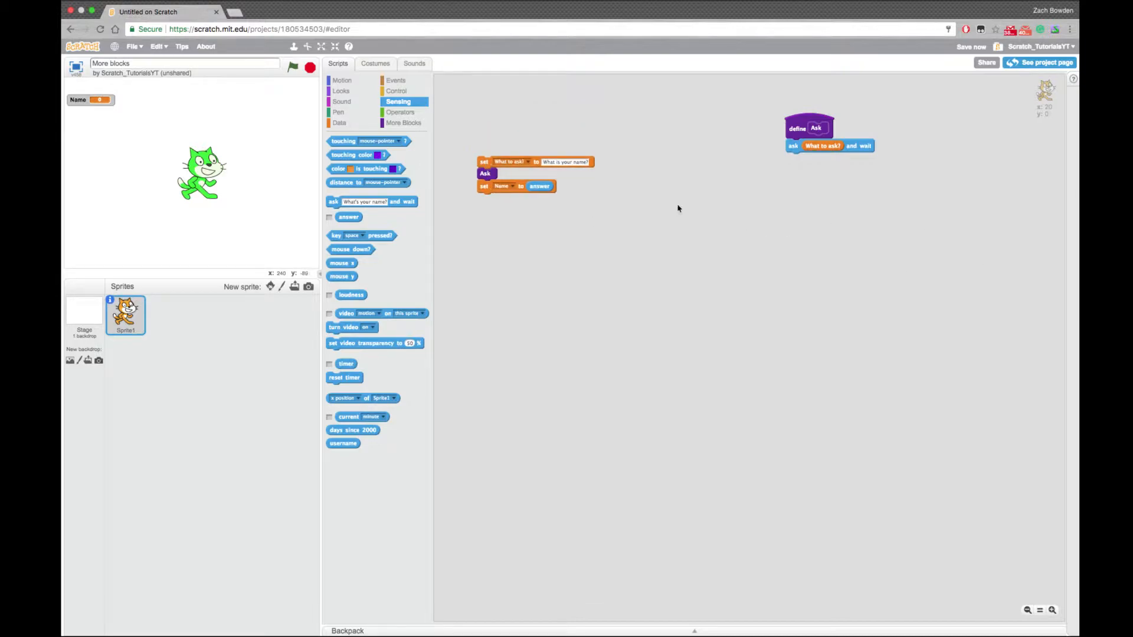
{"action": "mouse_move", "coordinate": [668, 180]}
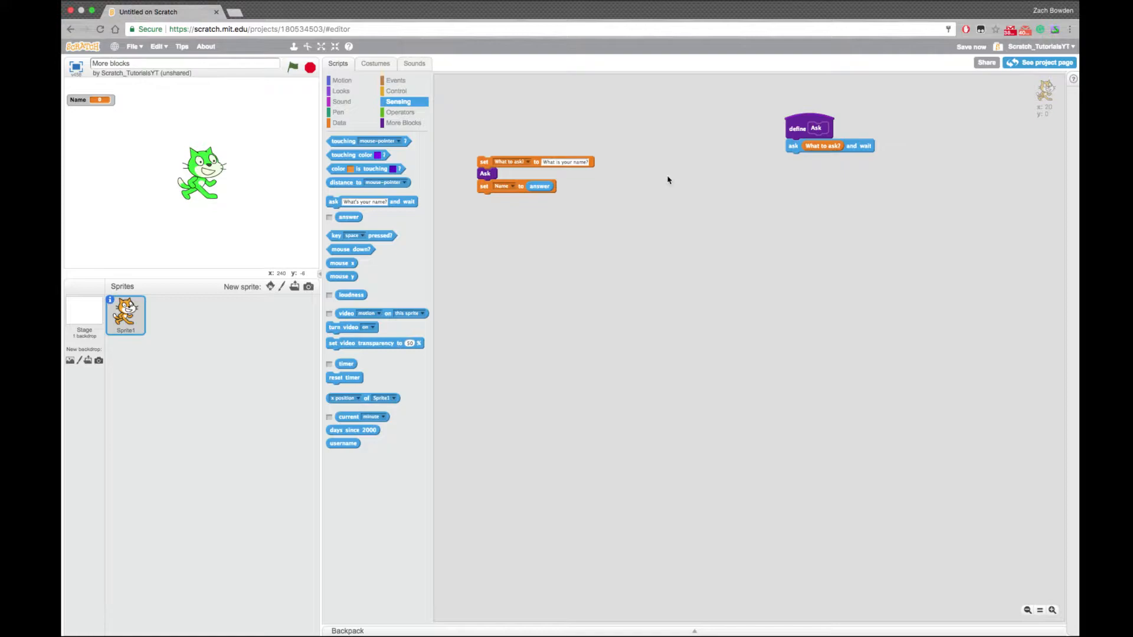
{"action": "mouse_move", "coordinate": [497, 141]}
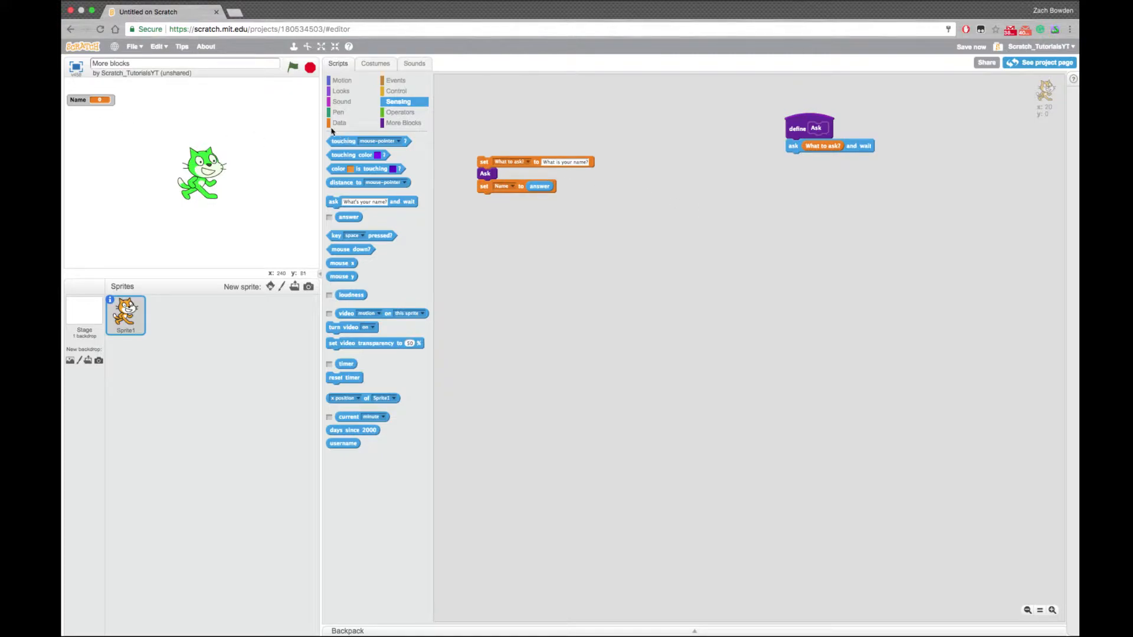
{"action": "left_click", "coordinate": [338, 123]}
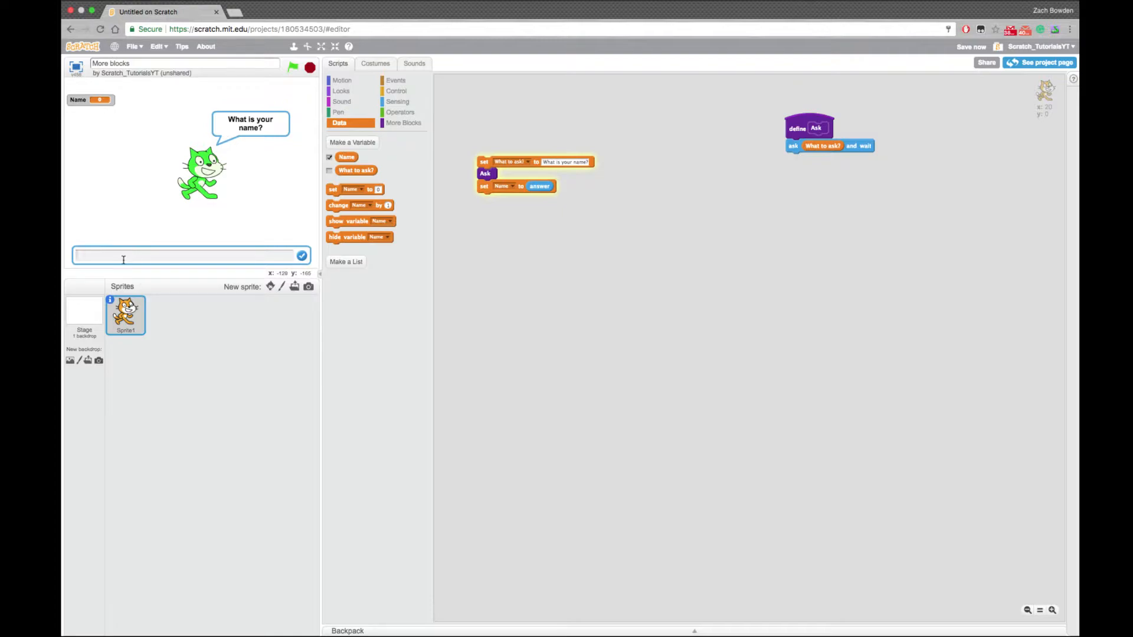
{"action": "type", "text": "Bo"}
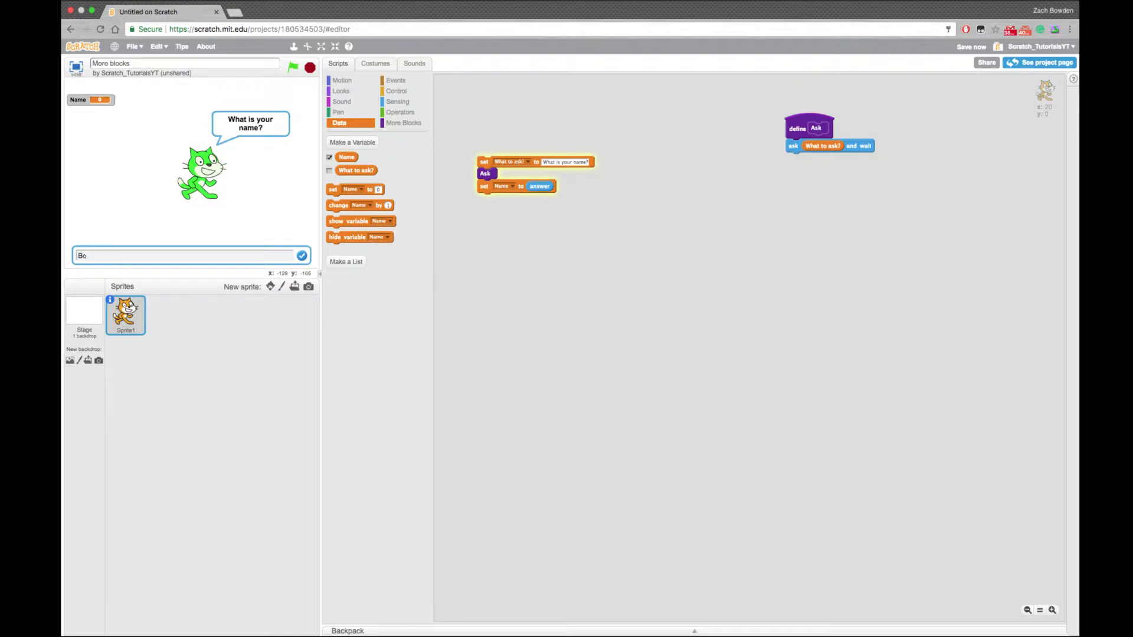
{"action": "type", "text": "Scratch"}
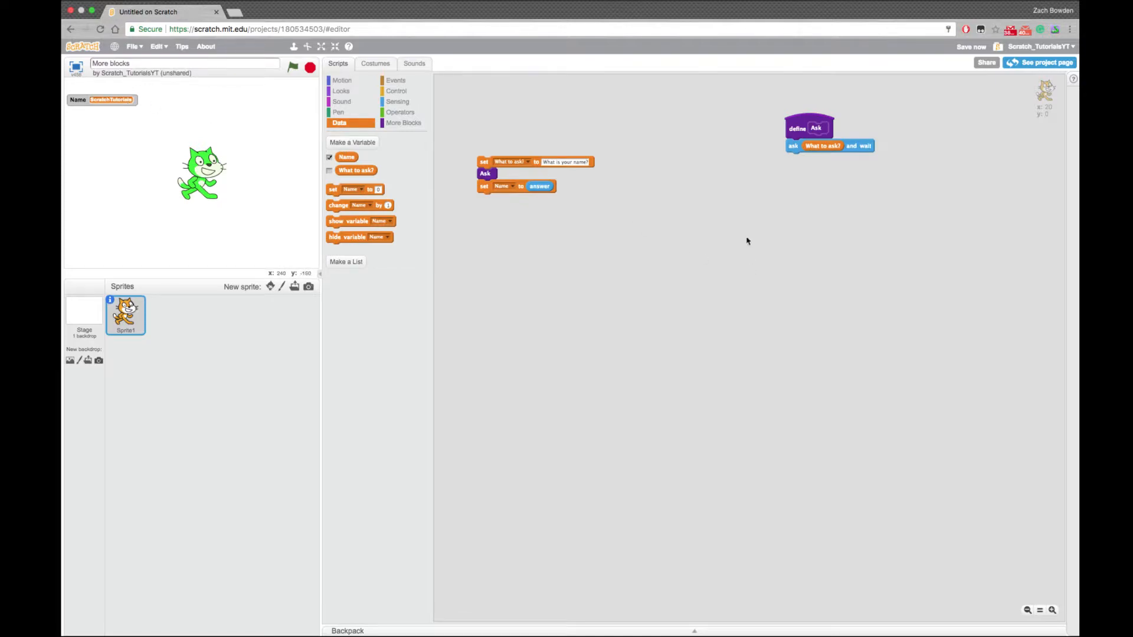
{"action": "mouse_move", "coordinate": [749, 241]}
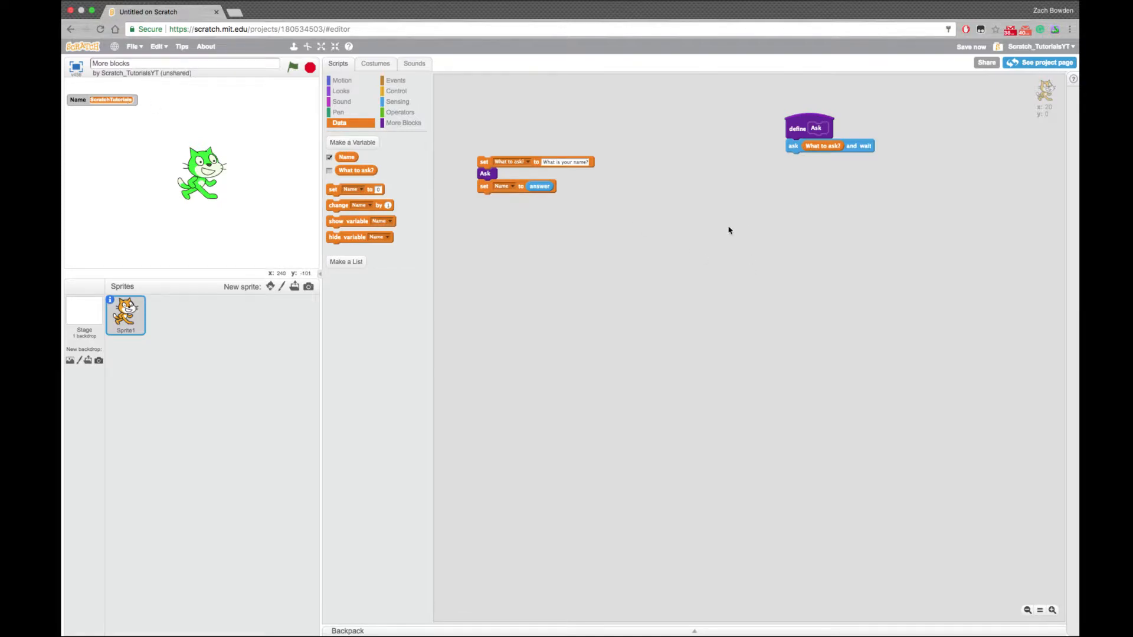
{"action": "mouse_move", "coordinate": [765, 114]}
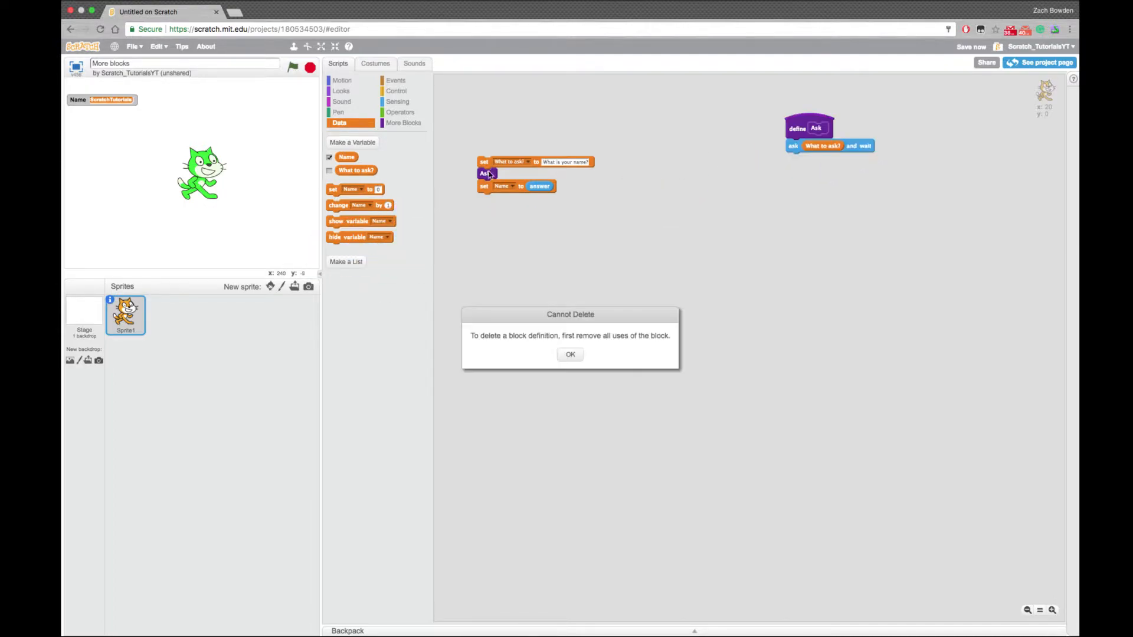
Dismiss the Cannot Delete warning and start a green-flag script with a forever loop
{"action": "left_click", "coordinate": [569, 354]}
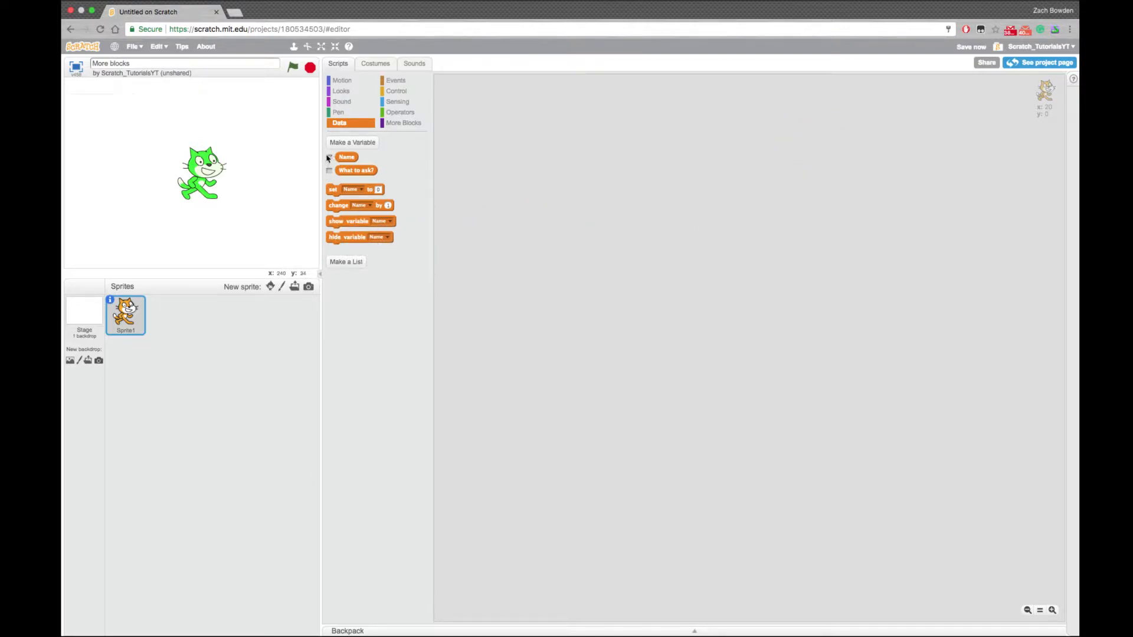
{"action": "left_click", "coordinate": [396, 80]}
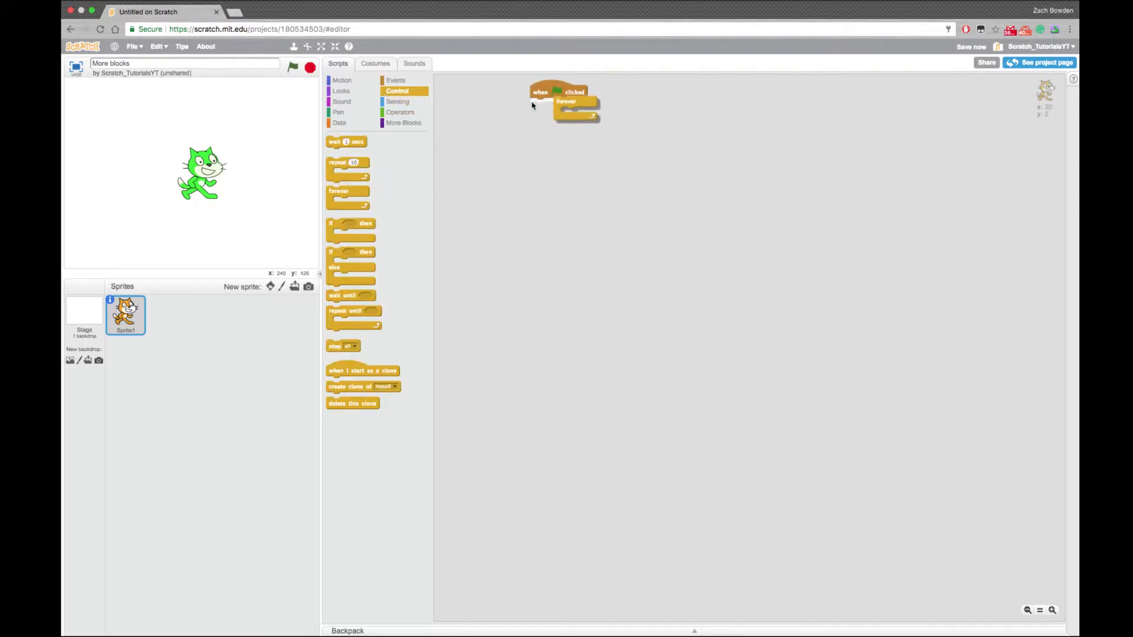
Put say blocks in the loop reading Hello and My name is Scratch
{"action": "left_click", "coordinate": [341, 91]}
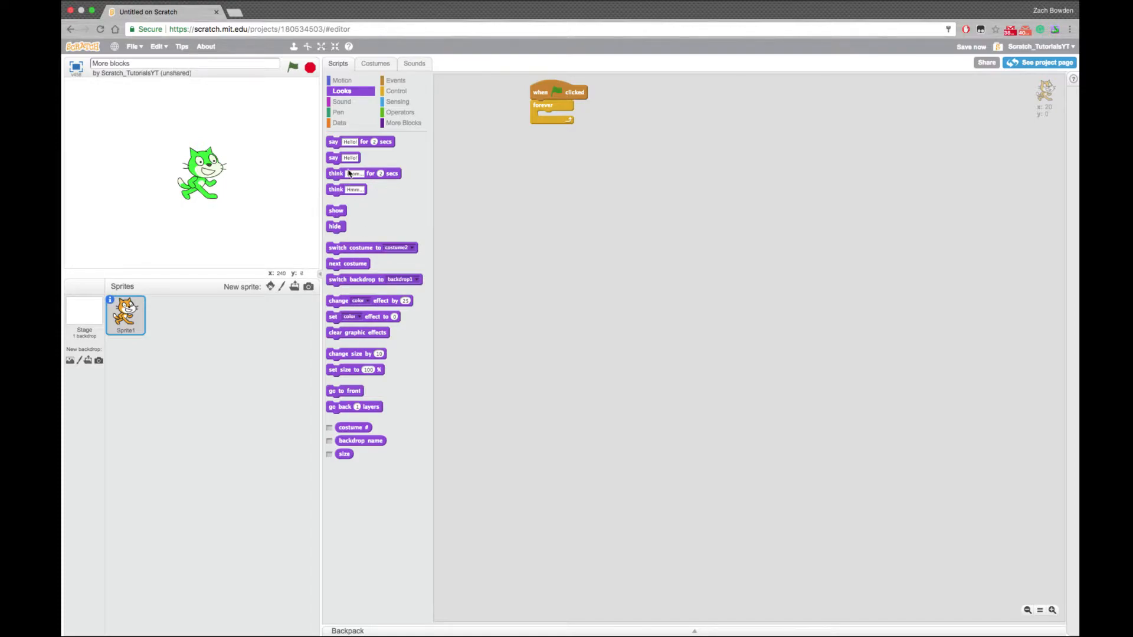
{"action": "left_click_drag", "start_coordinate": [332, 157], "coordinate": [549, 120]}
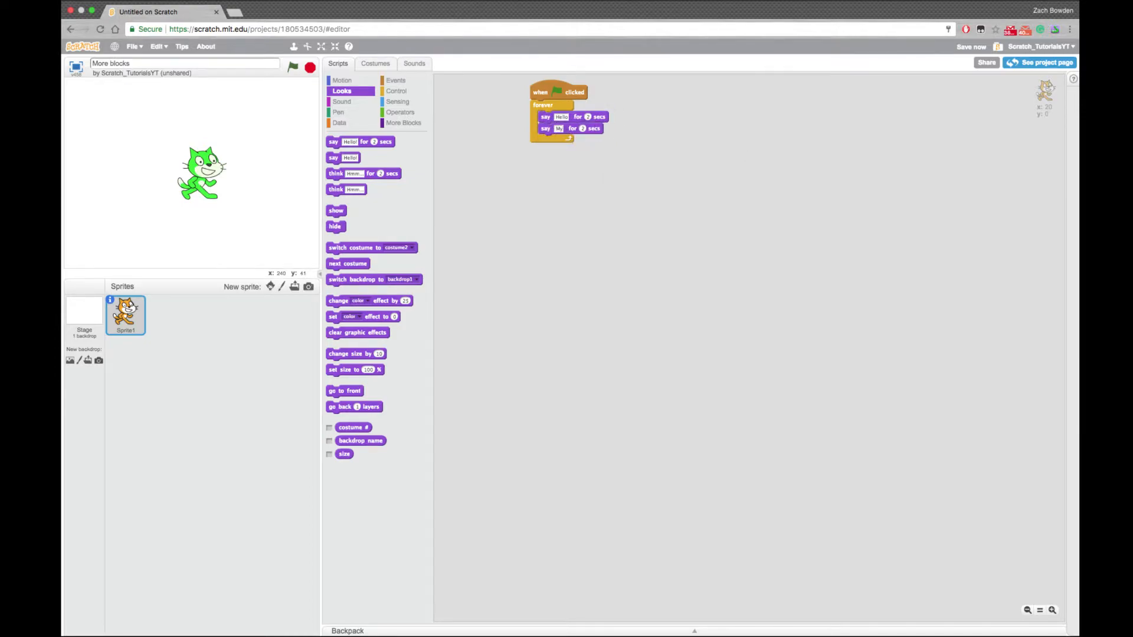
{"action": "type", "text": "My name is S"}
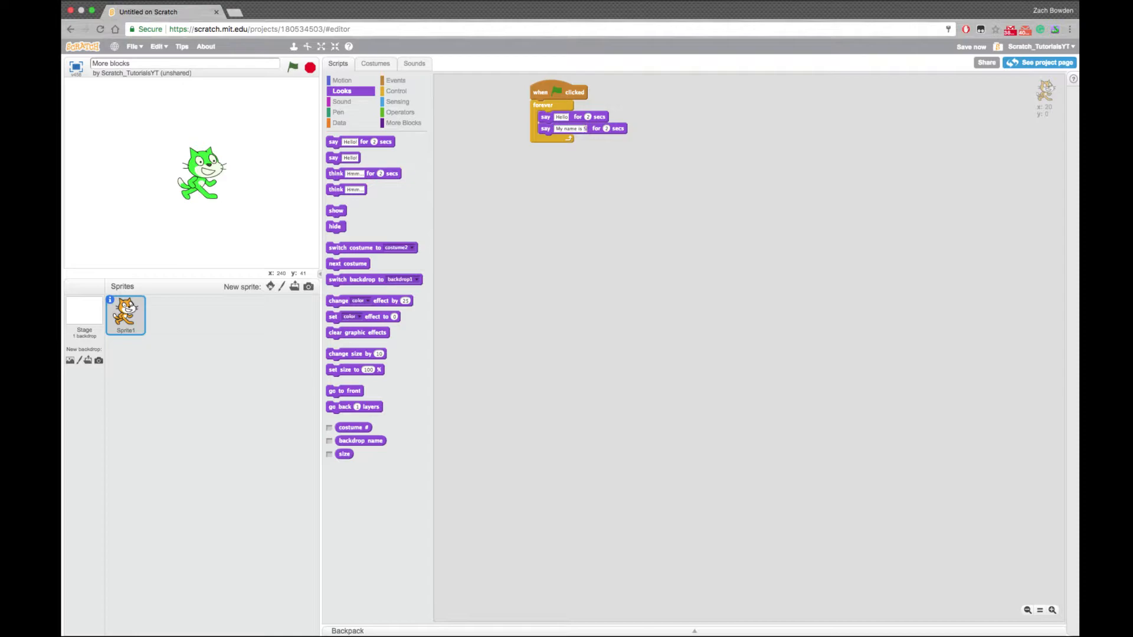
{"action": "type", "text": "cratch"}
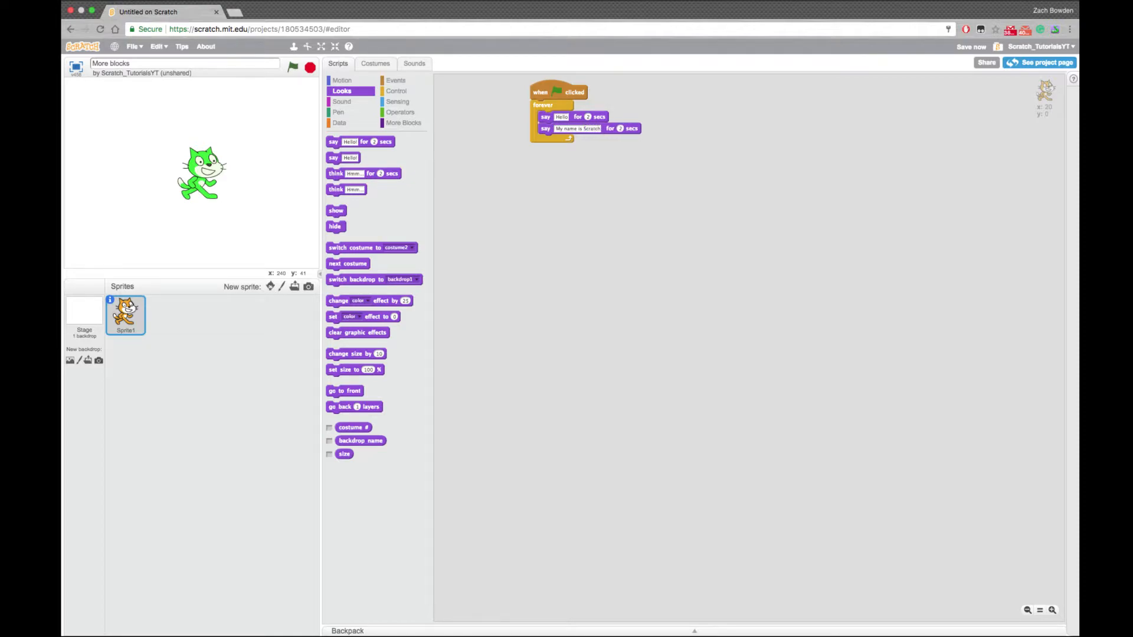
Duplicate a say block, swap in Sensing's ask What's your name? and wait, and add another say block
{"action": "right_click", "coordinate": [578, 129]}
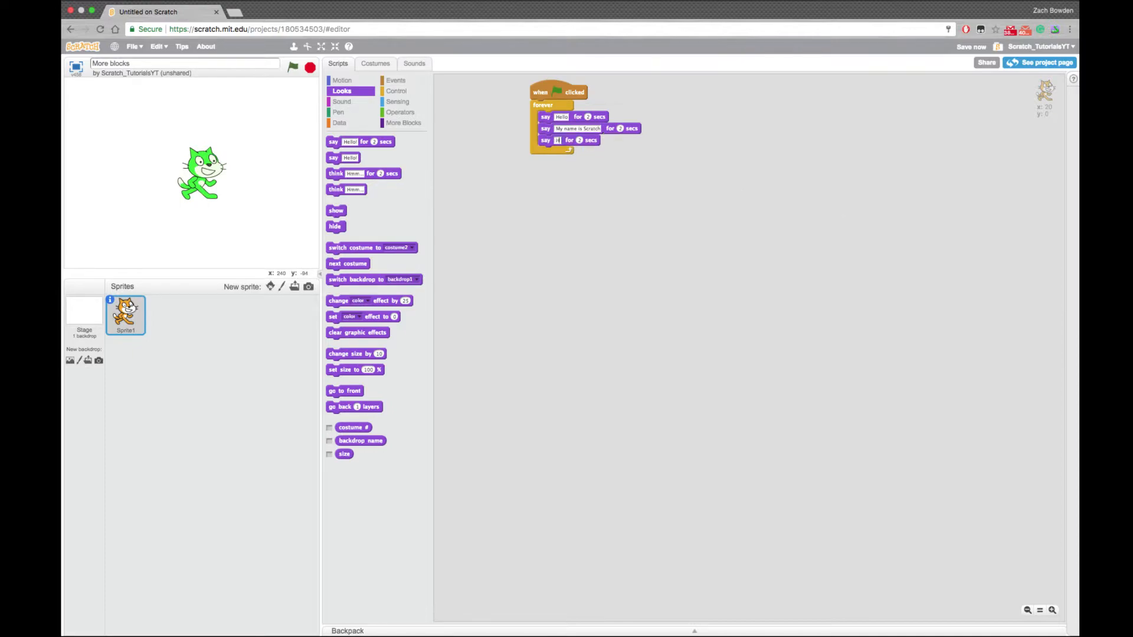
{"action": "type", "text": "How are you?"}
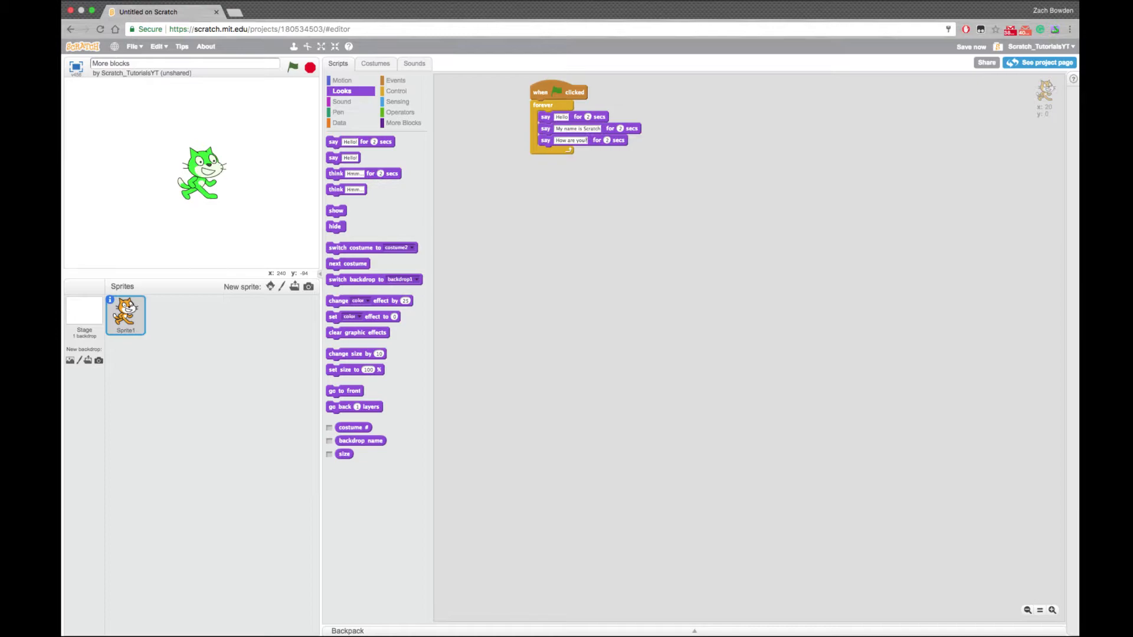
{"action": "left_click", "coordinate": [397, 101]}
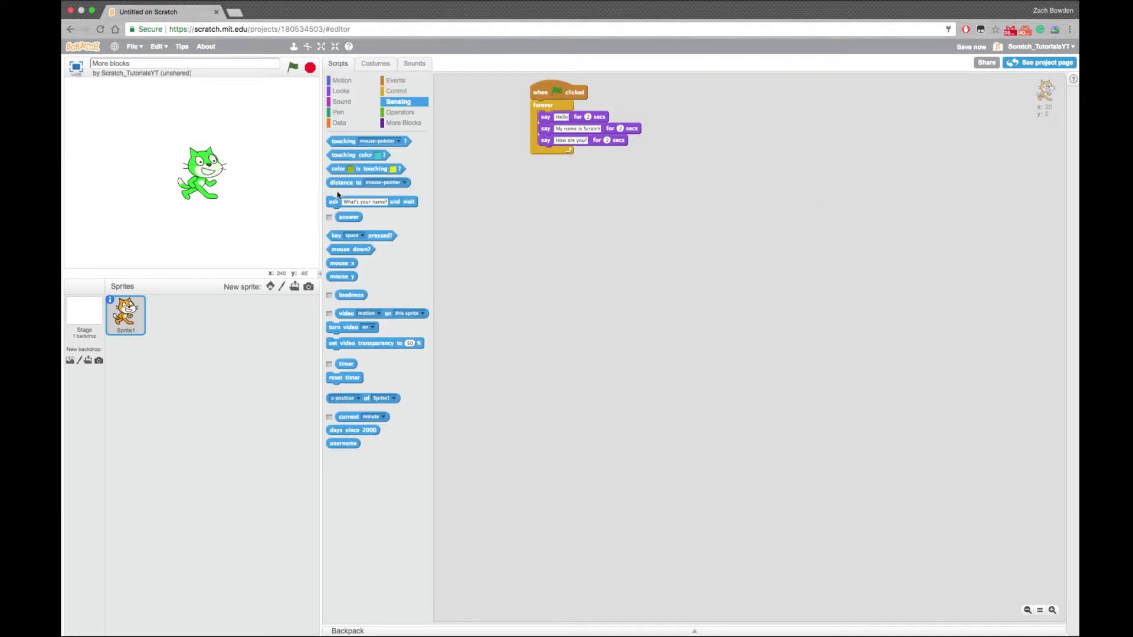
{"action": "mouse_move", "coordinate": [374, 226]}
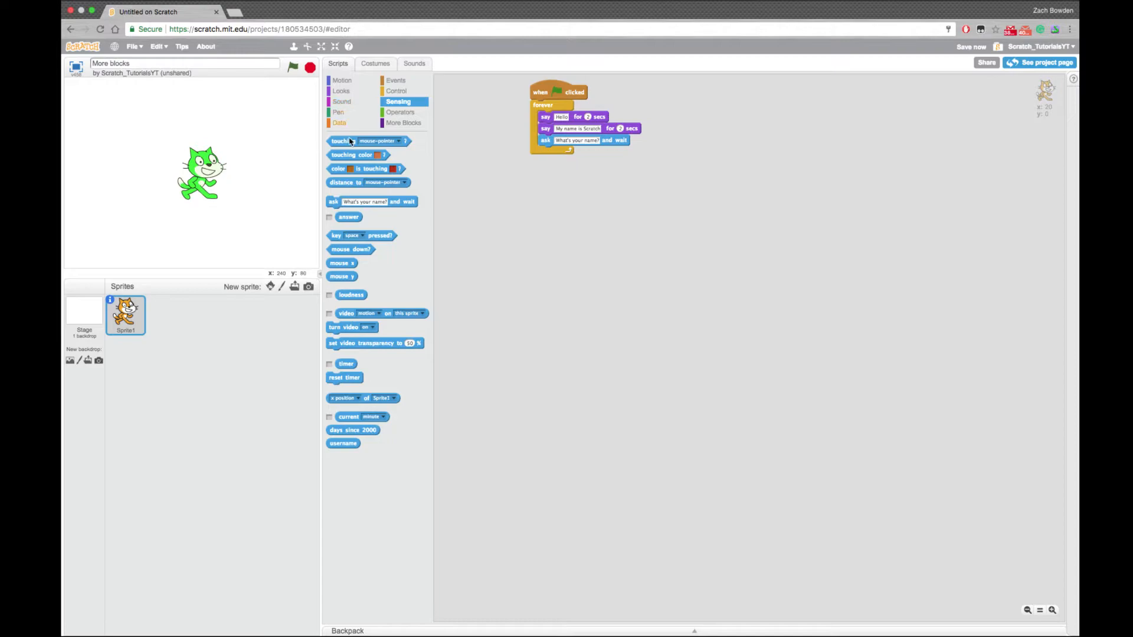
{"action": "left_click", "coordinate": [341, 90]}
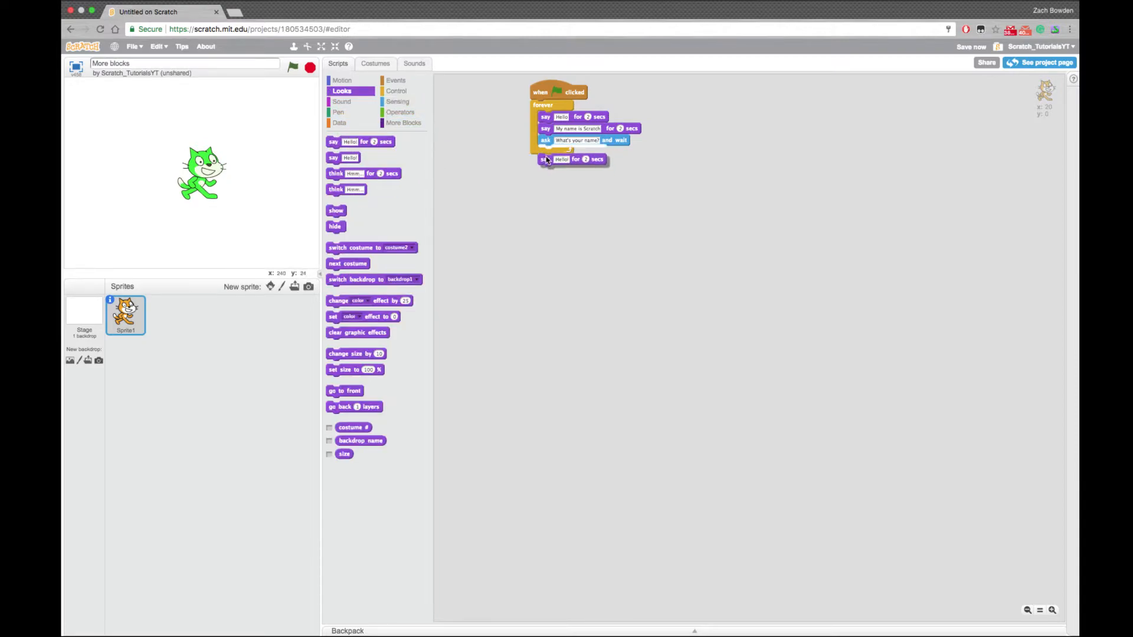
{"action": "left_click", "coordinate": [402, 112]}
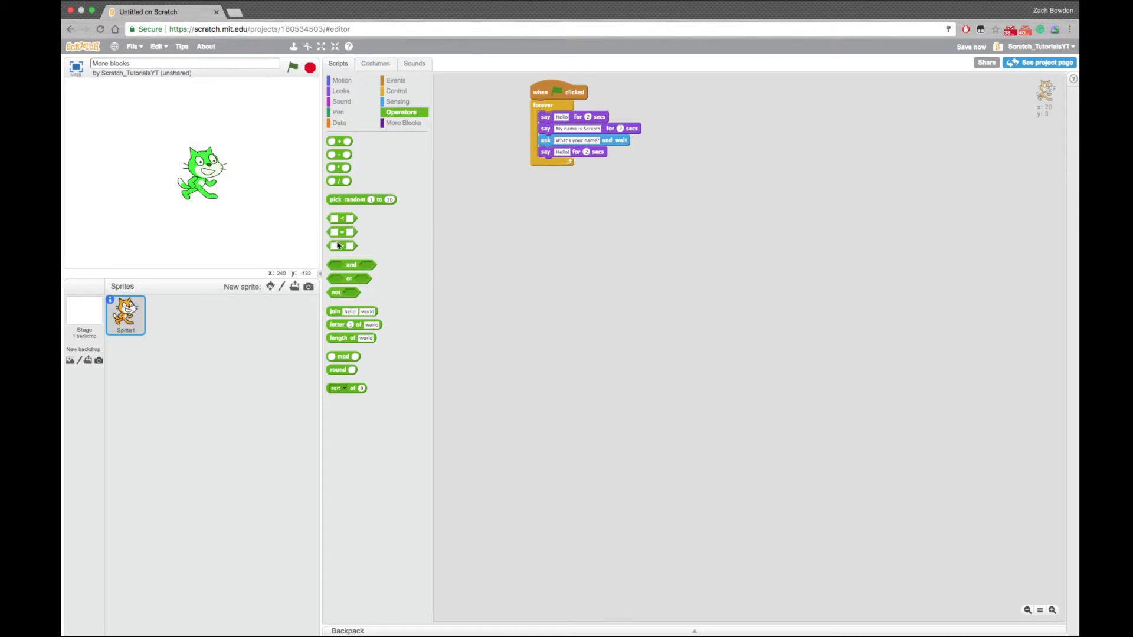
Make the last say block join 'Good to meet you,' with the answer block
{"action": "left_click_drag", "start_coordinate": [336, 311], "coordinate": [562, 152]}
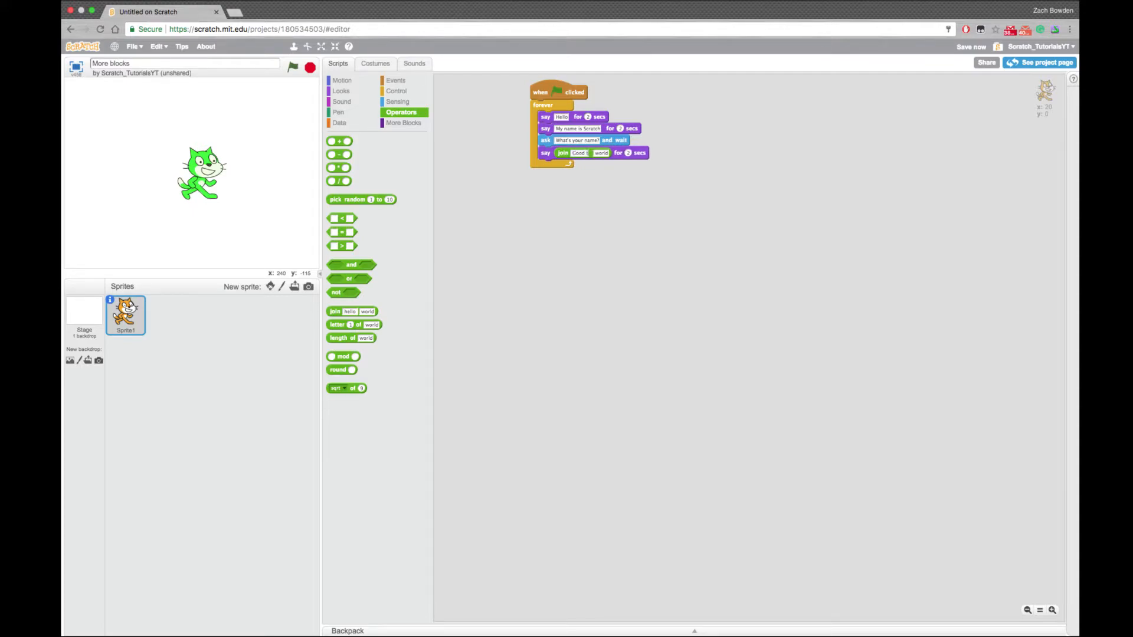
{"action": "type", "text": "Good to meet you,"}
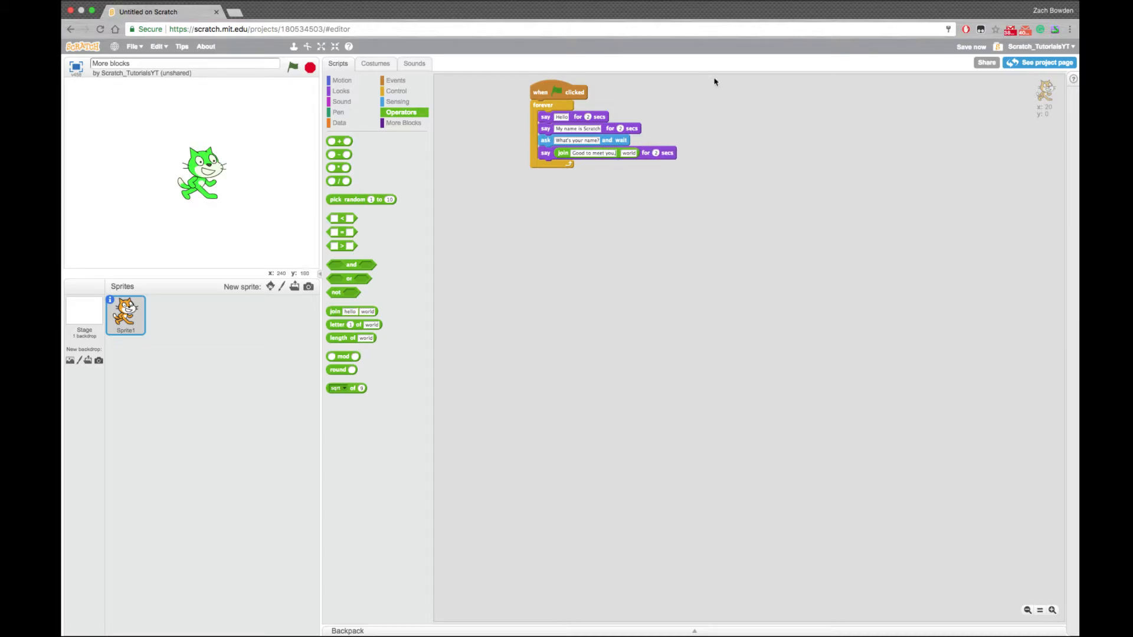
{"action": "left_click", "coordinate": [397, 101]}
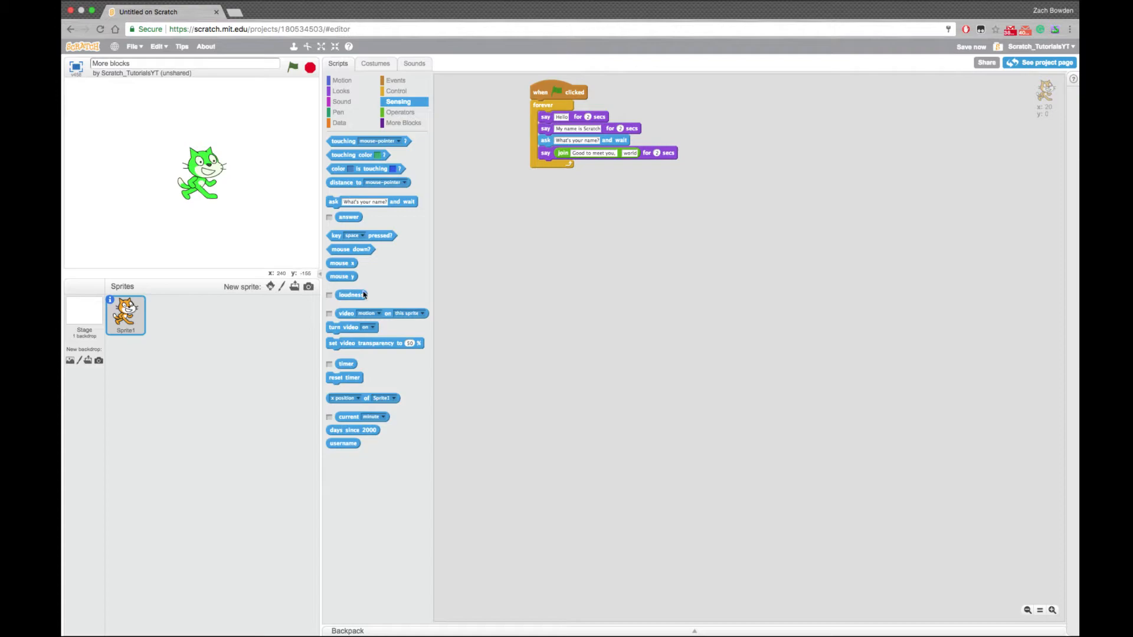
{"action": "left_click_drag", "start_coordinate": [348, 217], "coordinate": [655, 161]}
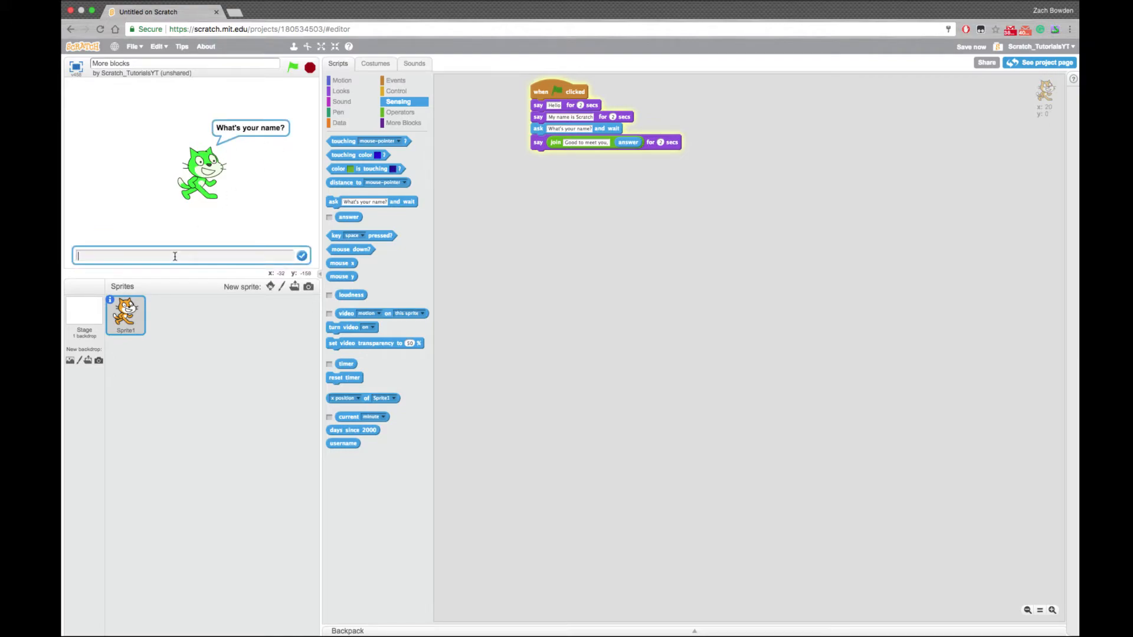
Run the script and answer the name question to test the greeting
{"action": "type", "text": "ScratchTuro"}
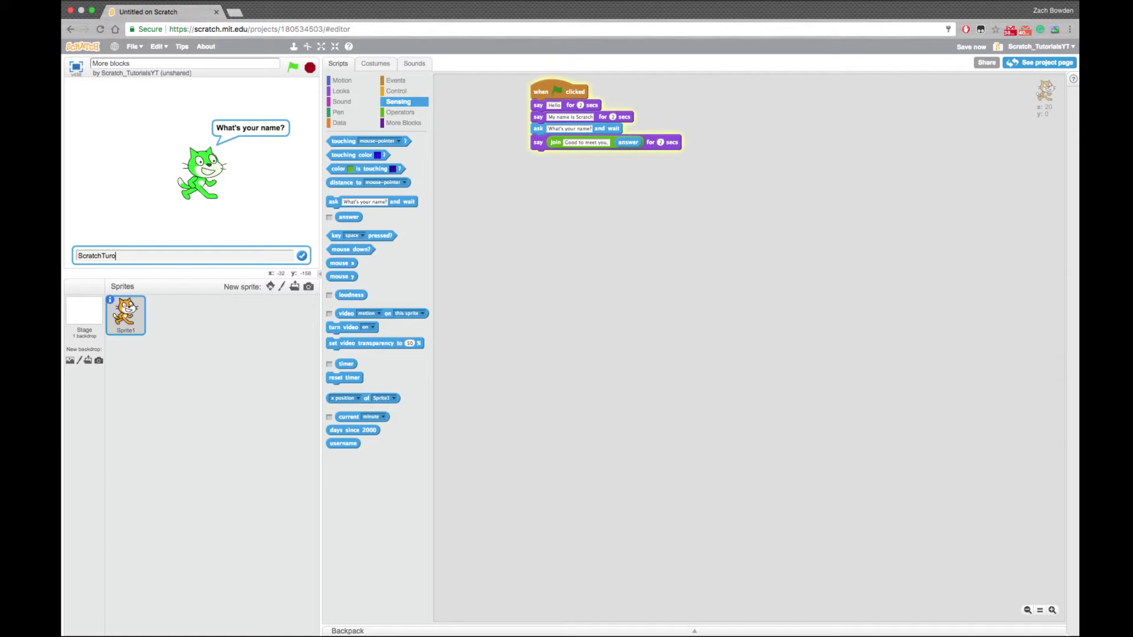
{"action": "type", "text": "to"}
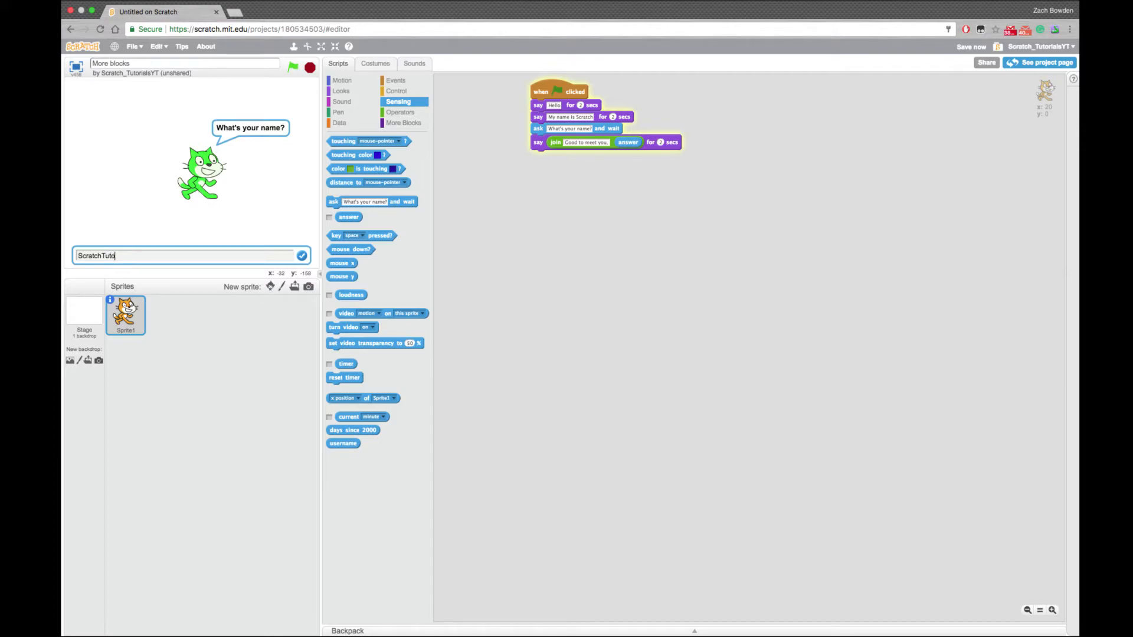
{"action": "left_click", "coordinate": [302, 256]}
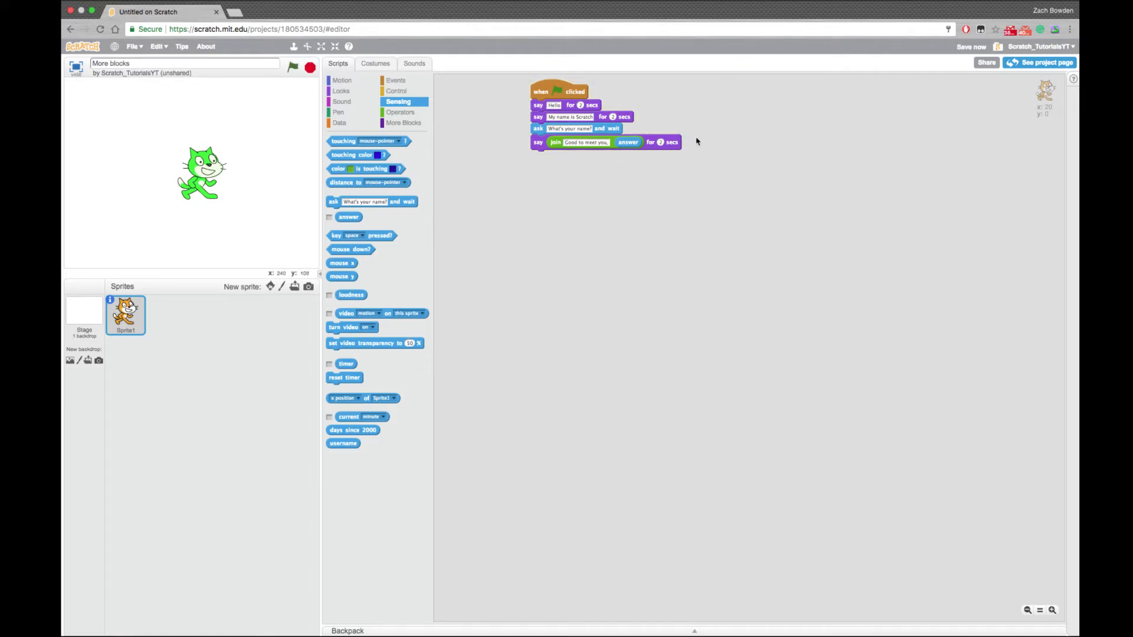
{"action": "mouse_move", "coordinate": [522, 320]}
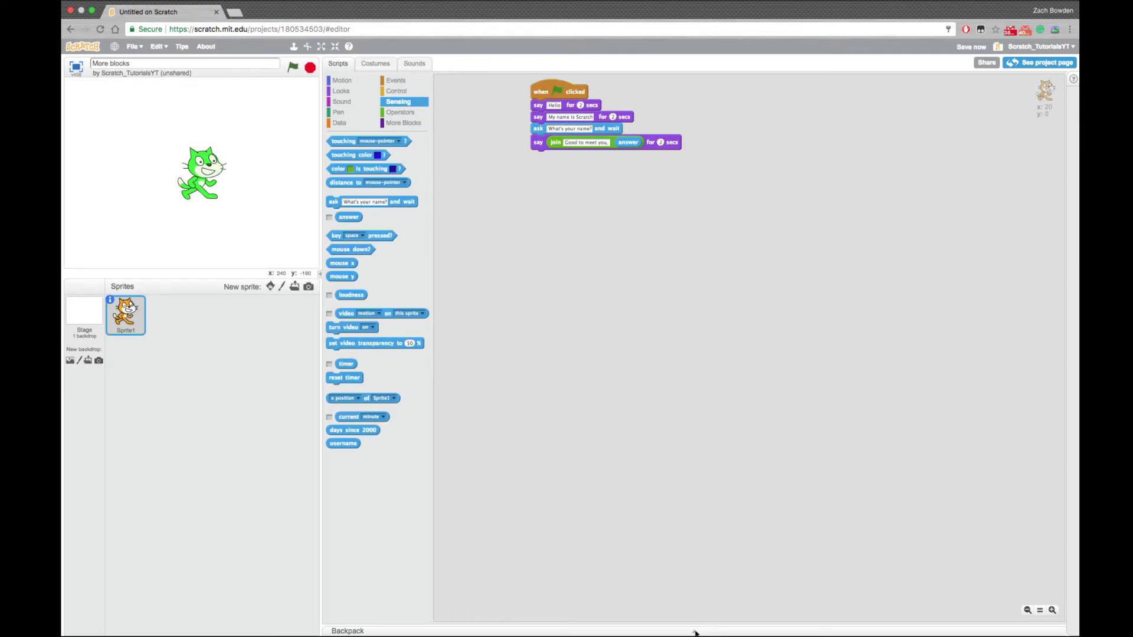
Store the greeting script in the Backpack
{"action": "left_click", "coordinate": [348, 630]}
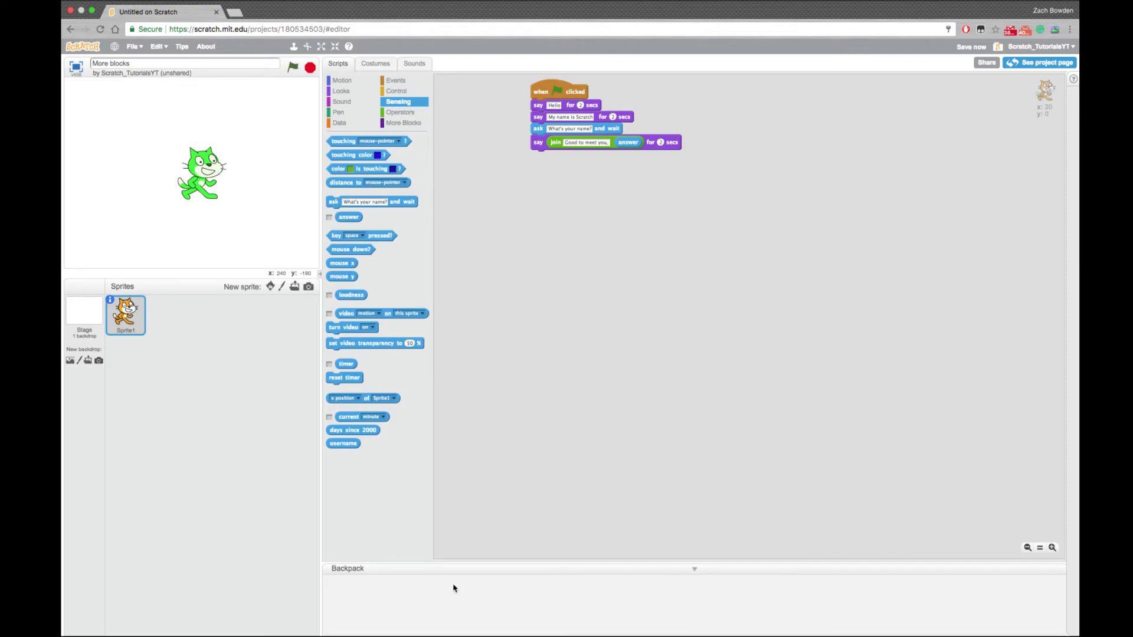
{"action": "left_click_drag", "start_coordinate": [560, 90], "coordinate": [418, 412]}
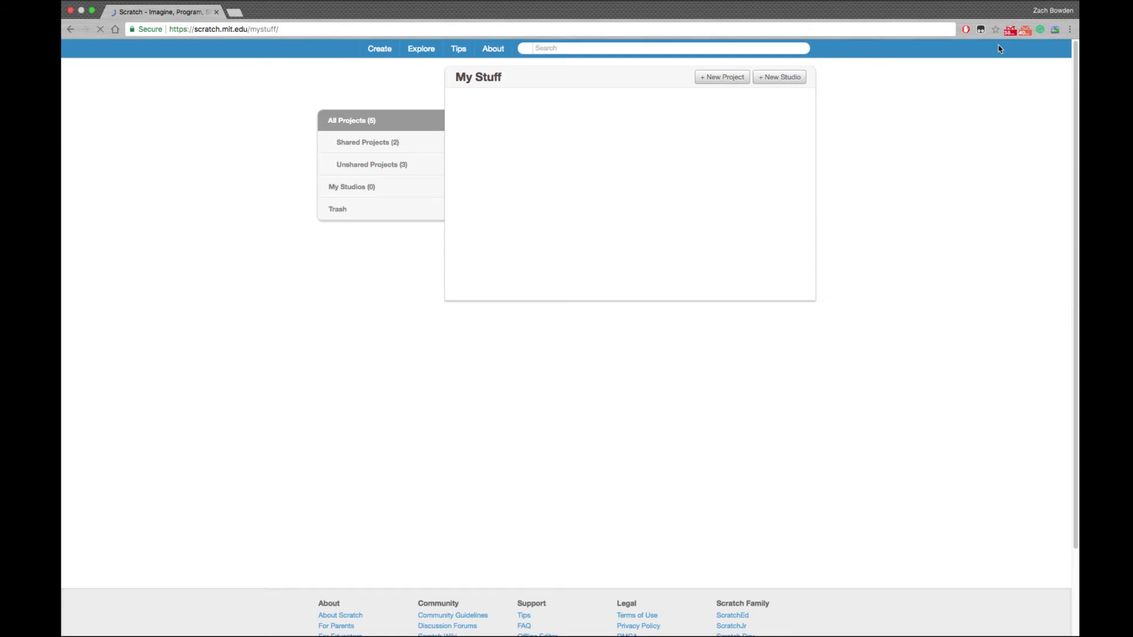
Create a new empty Untitled project from the My Stuff page
{"action": "left_click", "coordinate": [721, 78]}
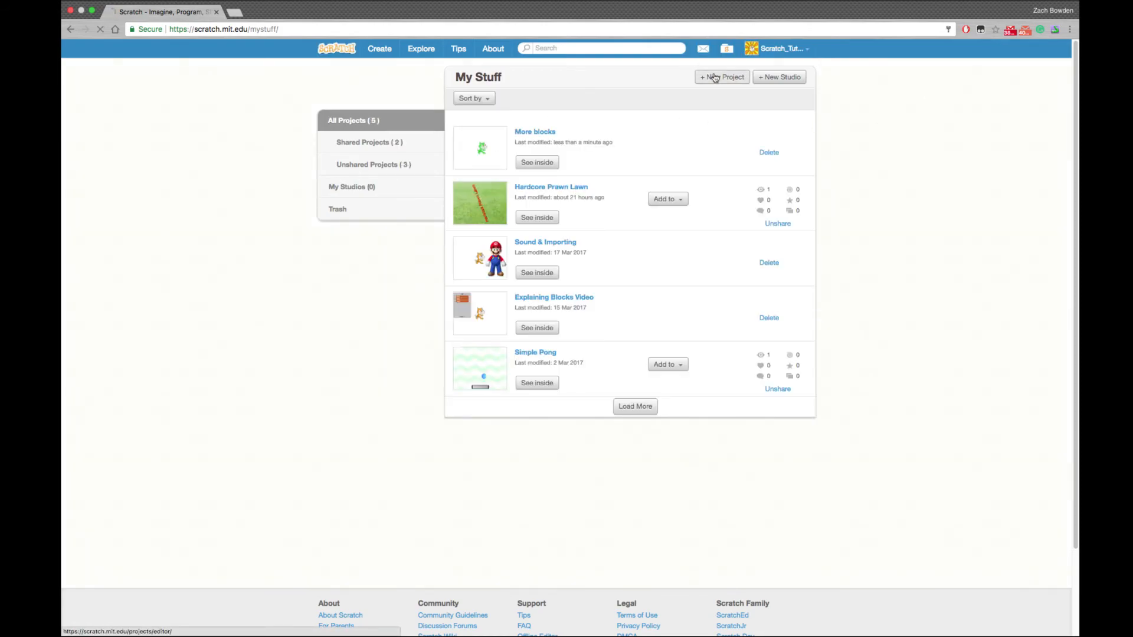
{"action": "left_click", "coordinate": [721, 76]}
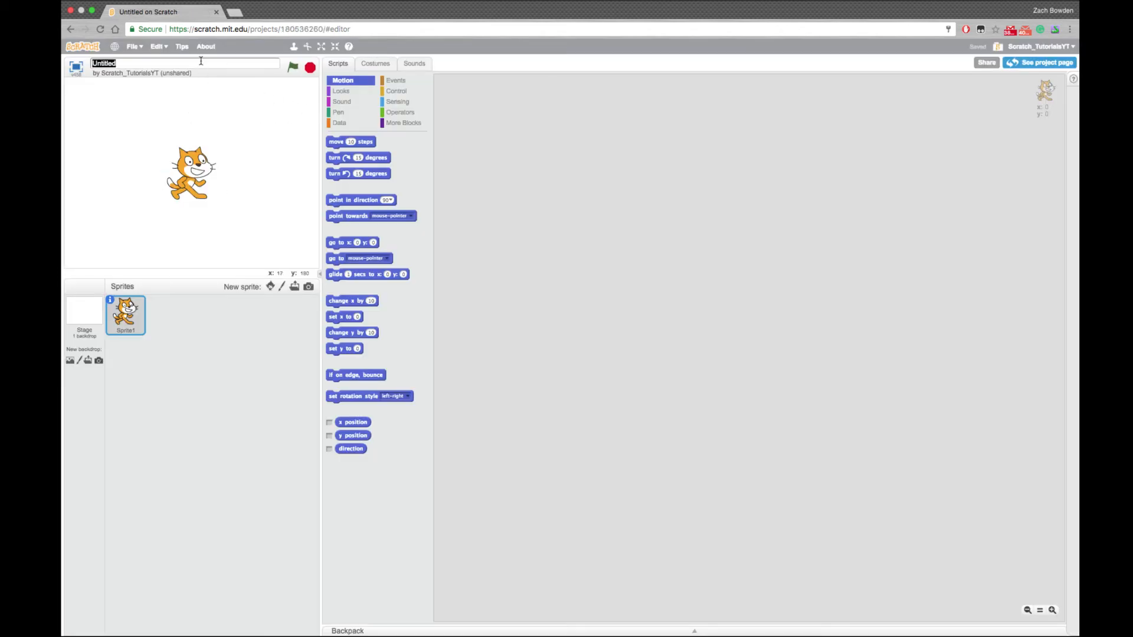
Title the new project 'Meet scratch'
{"action": "type", "text": "Meet"}
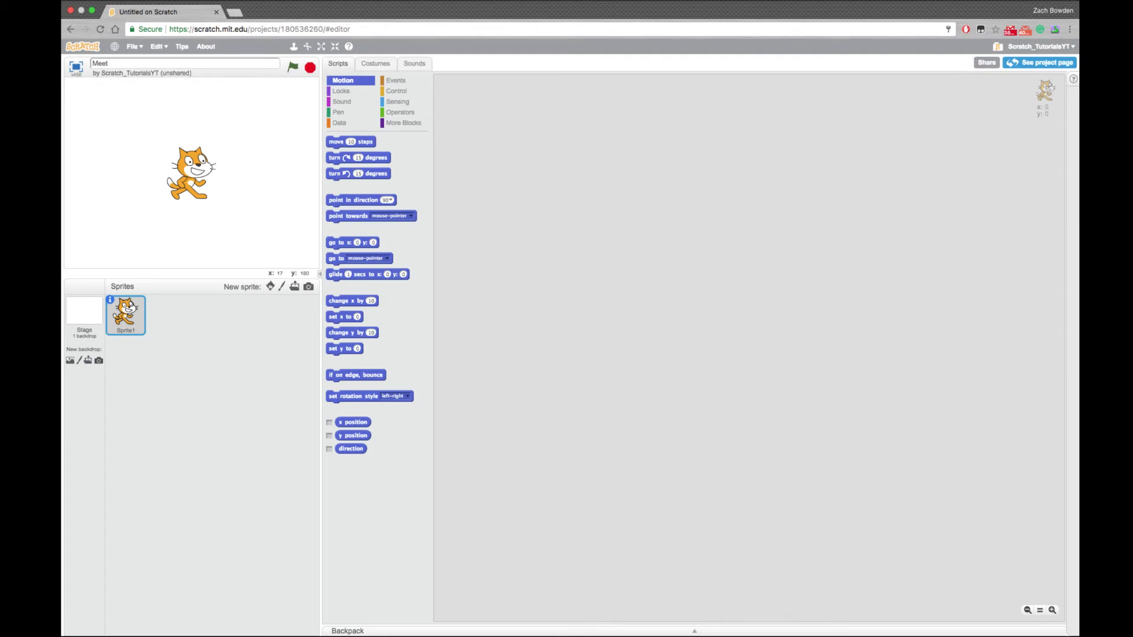
{"action": "type", "text": "scratch"}
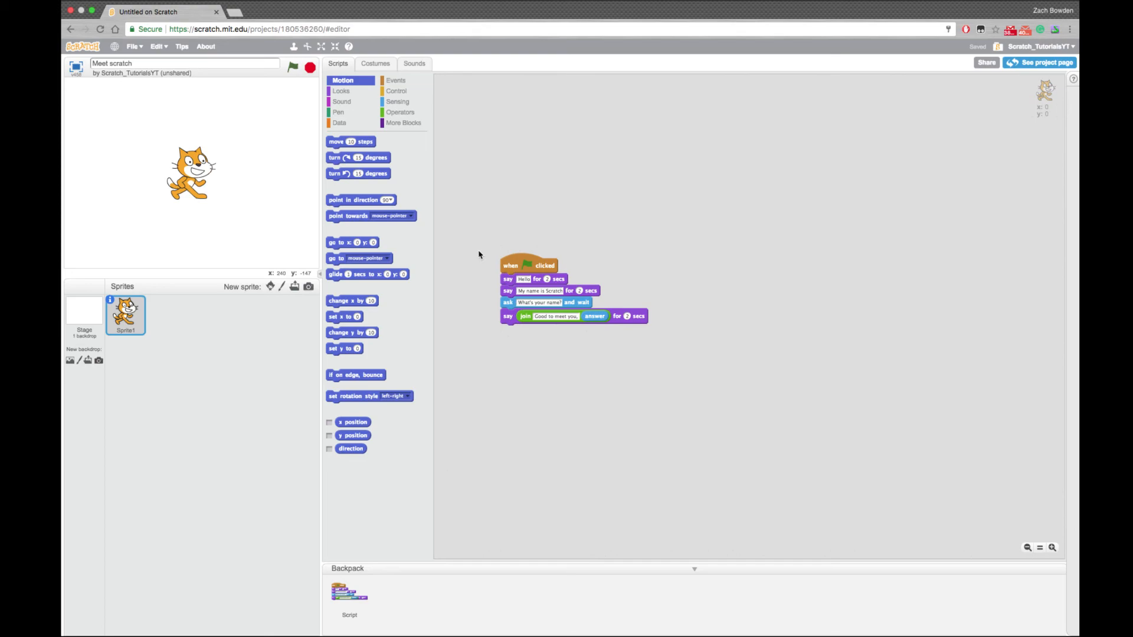
{"action": "left_click", "coordinate": [293, 67]}
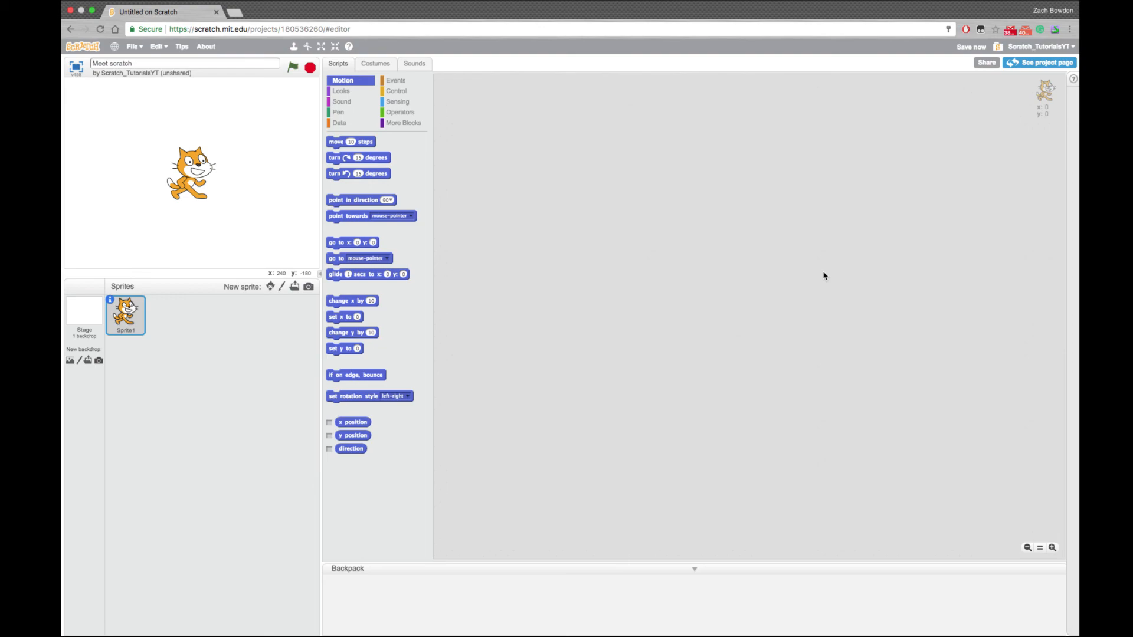
{"action": "mouse_move", "coordinate": [824, 276]}
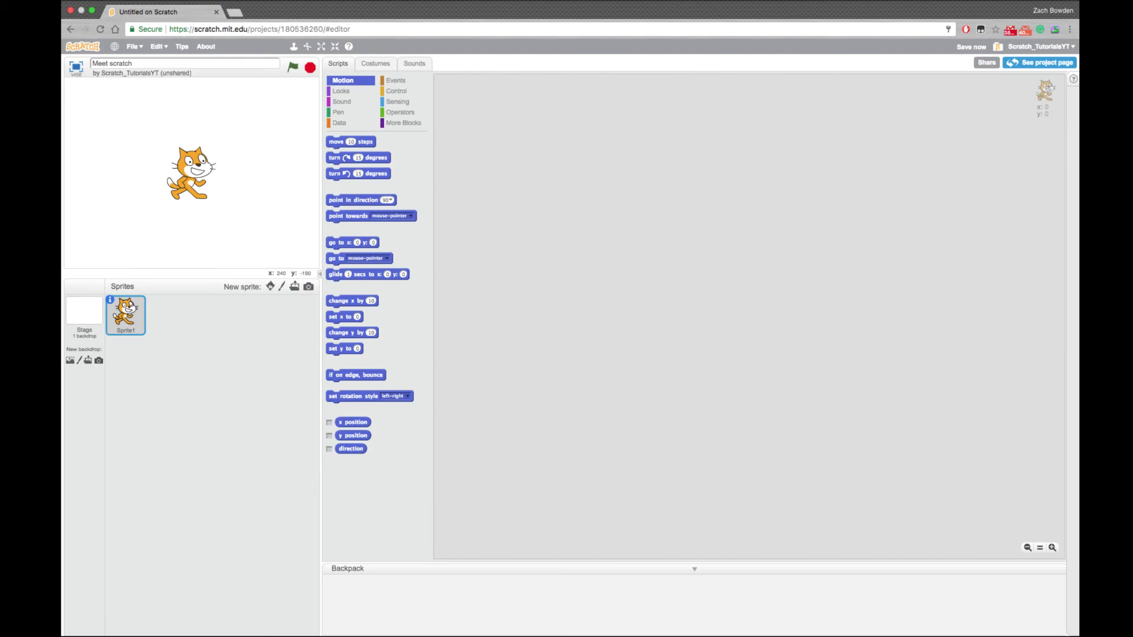